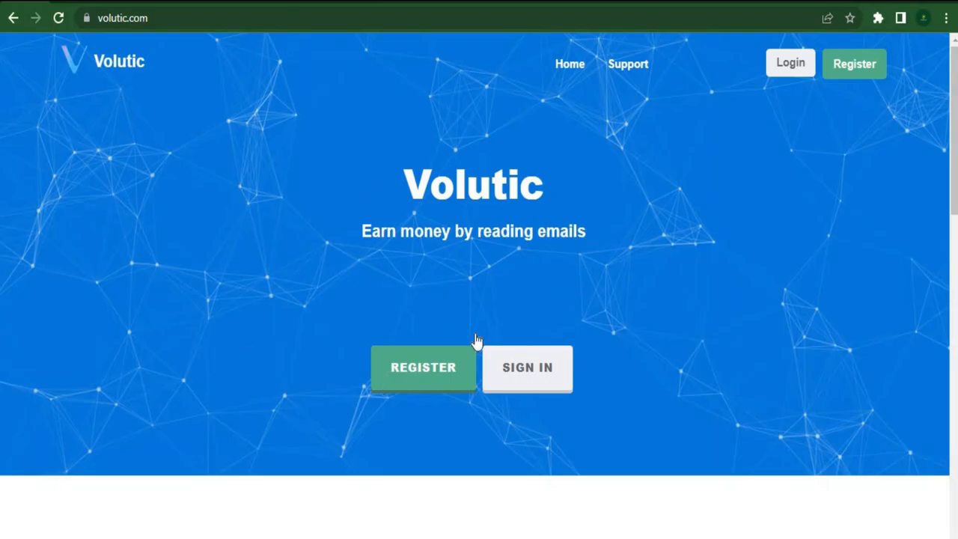
pyautogui.moveTo(591, 223)
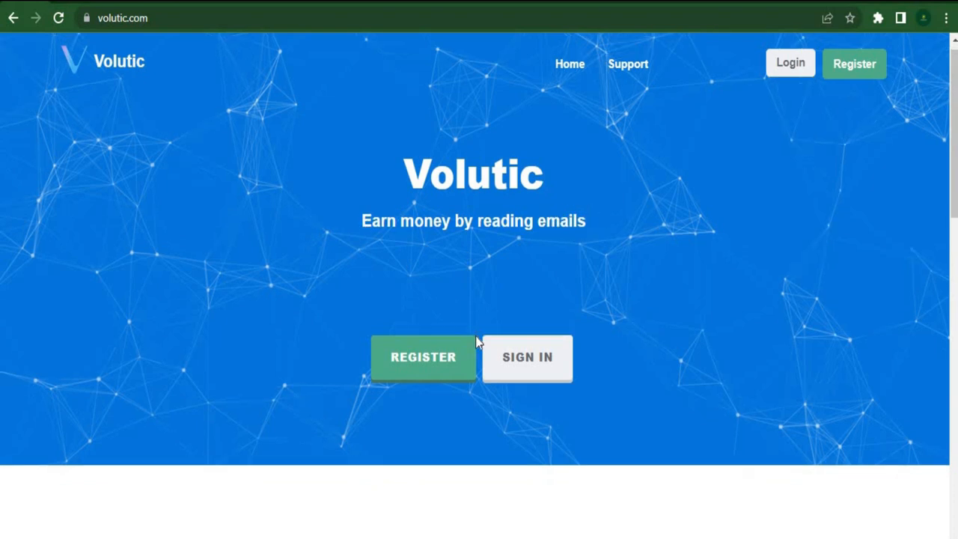
# Step: Scroll the Volutic home page down to the members, online and total paid-out statistics
pyautogui.scroll(-3)
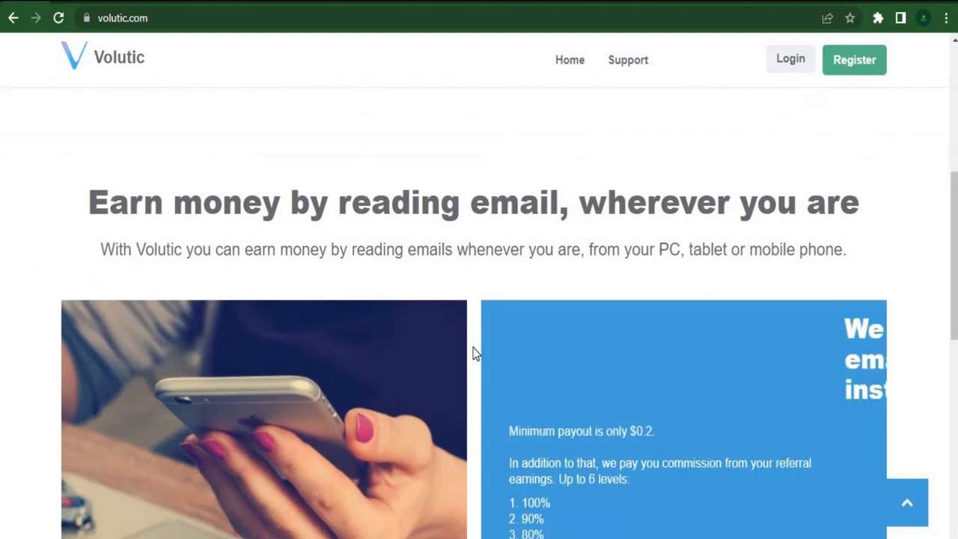
pyautogui.scroll(-3)
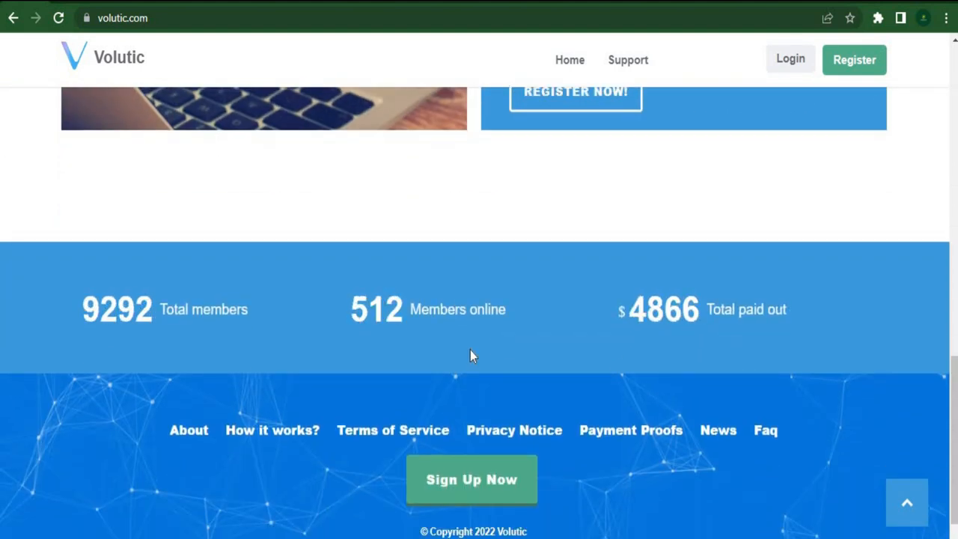
pyautogui.scroll(-3)
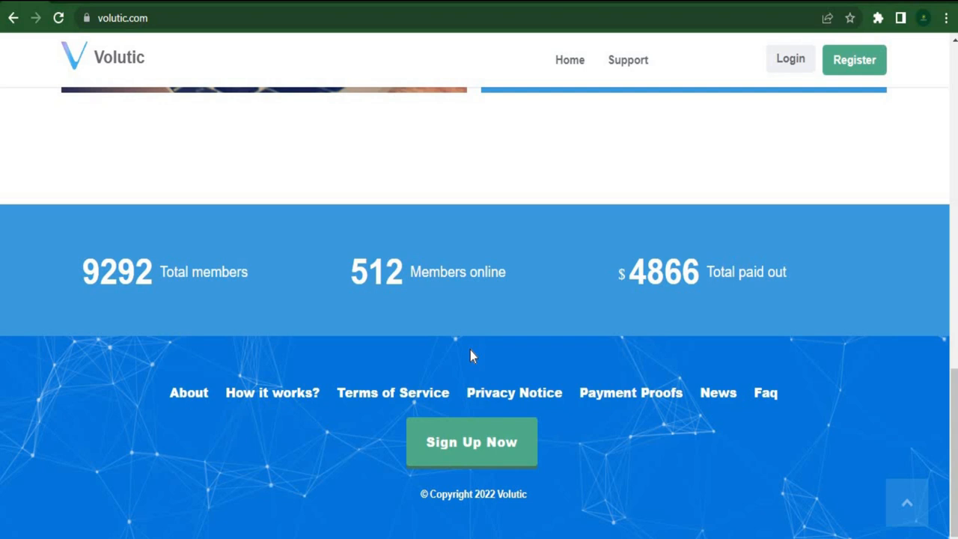
pyautogui.moveTo(376, 209)
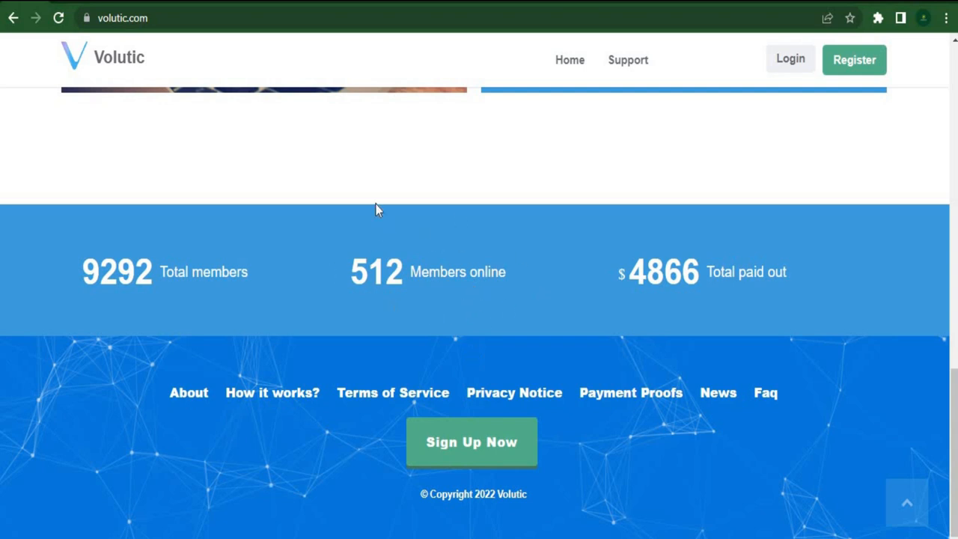
pyautogui.moveTo(426, 272)
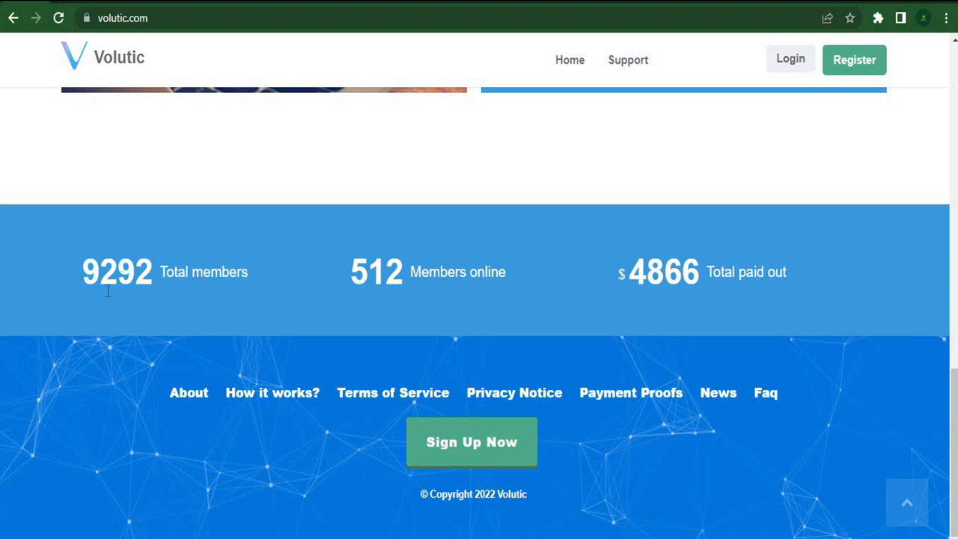
pyautogui.moveTo(676, 303)
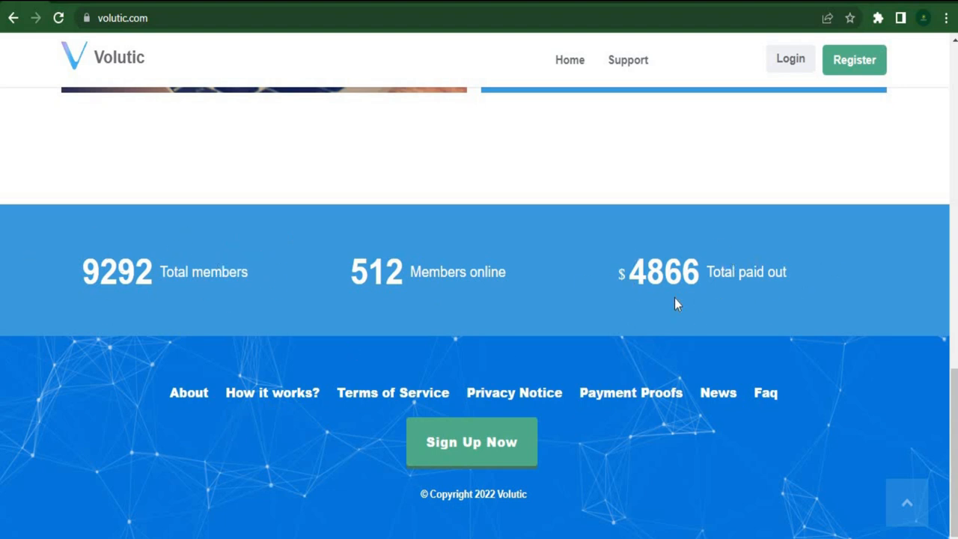
pyautogui.moveTo(479, 335)
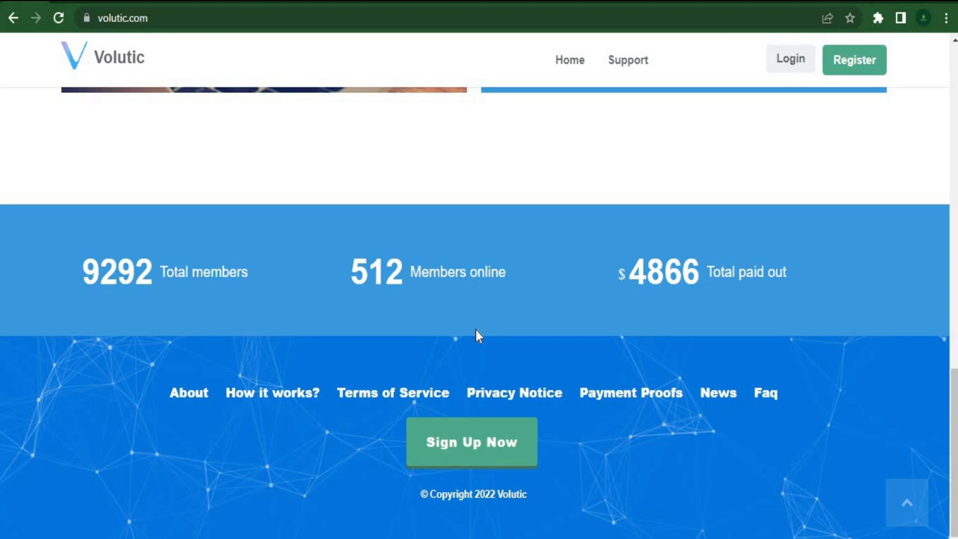
# Step: Open Payment Proofs and scroll through the Recent payouts table of instant Payeer payouts
pyautogui.click(630, 393)
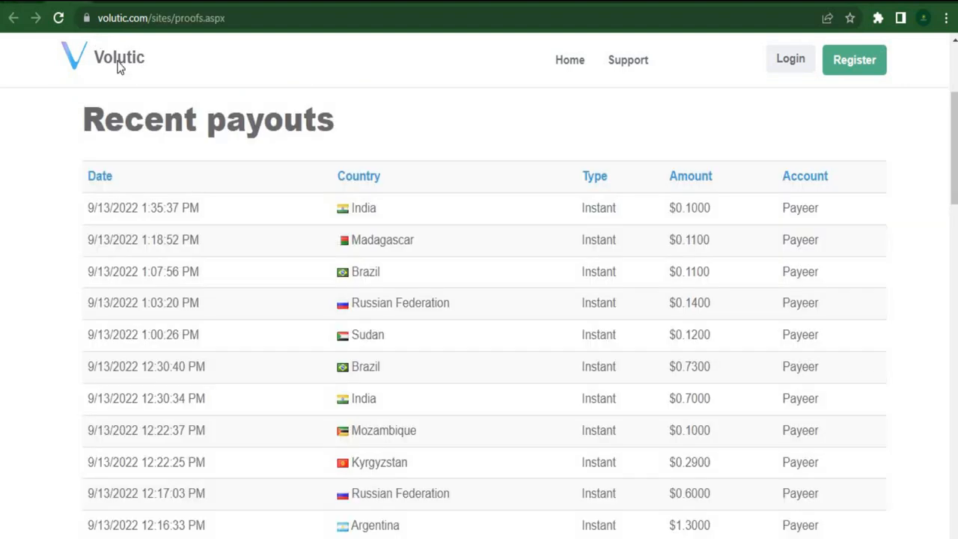
pyautogui.scroll(-3)
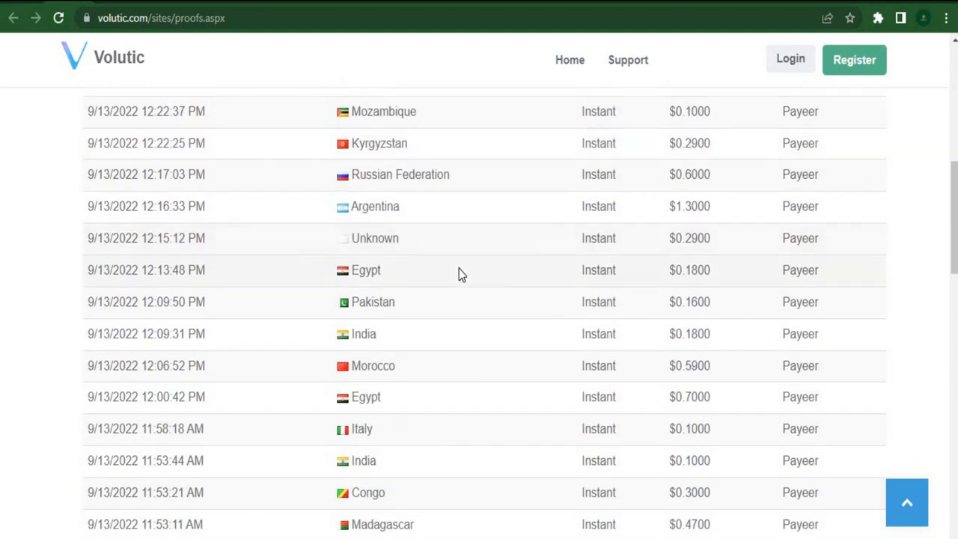
pyautogui.scroll(-3)
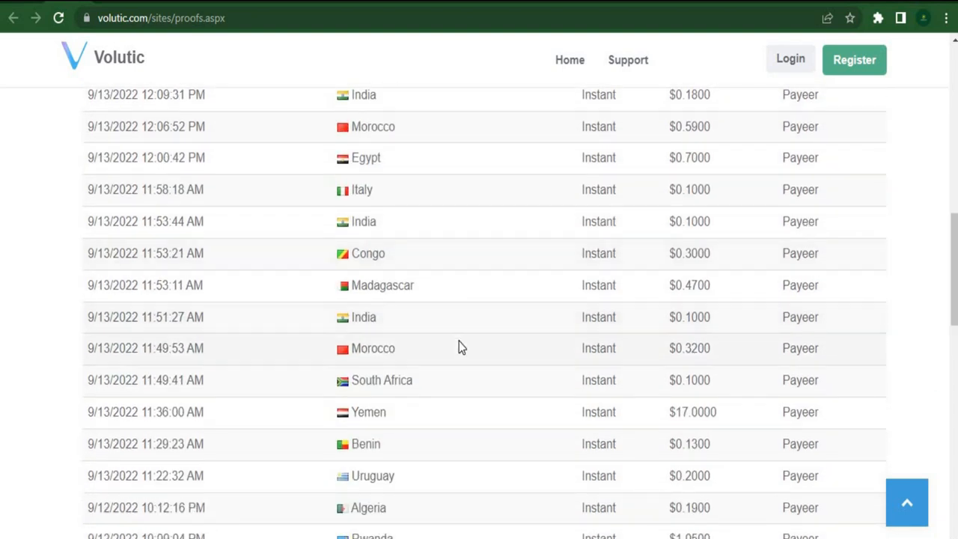
pyautogui.scroll(-3)
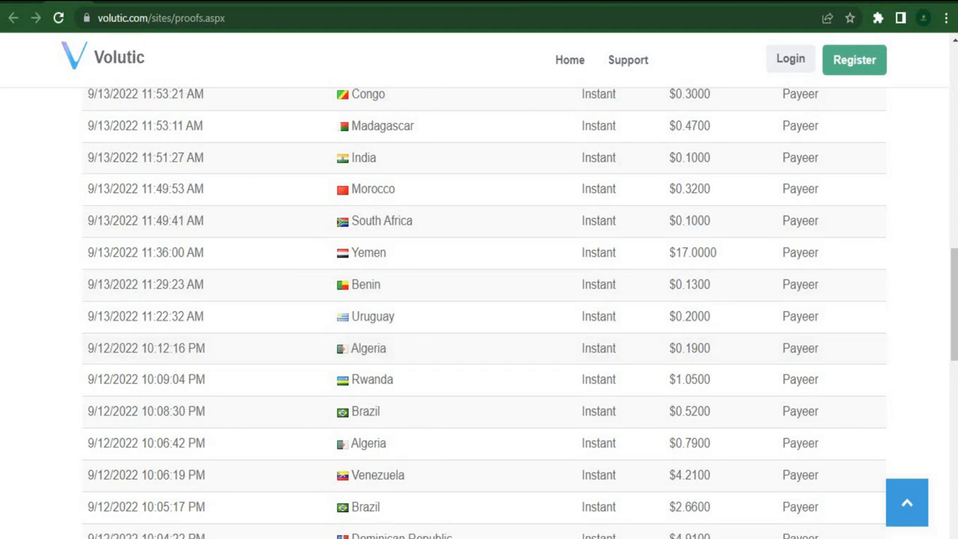
pyautogui.moveTo(260, 258)
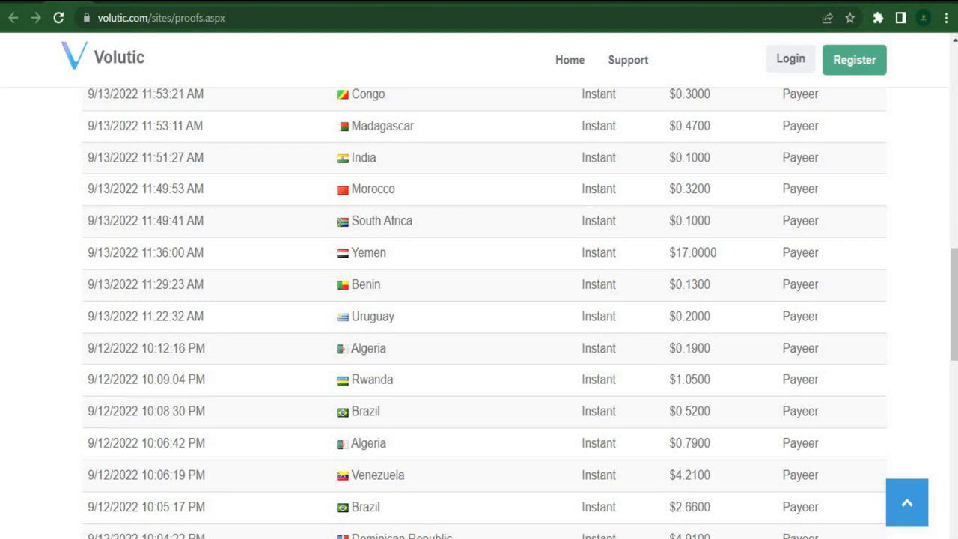
pyautogui.moveTo(492, 281)
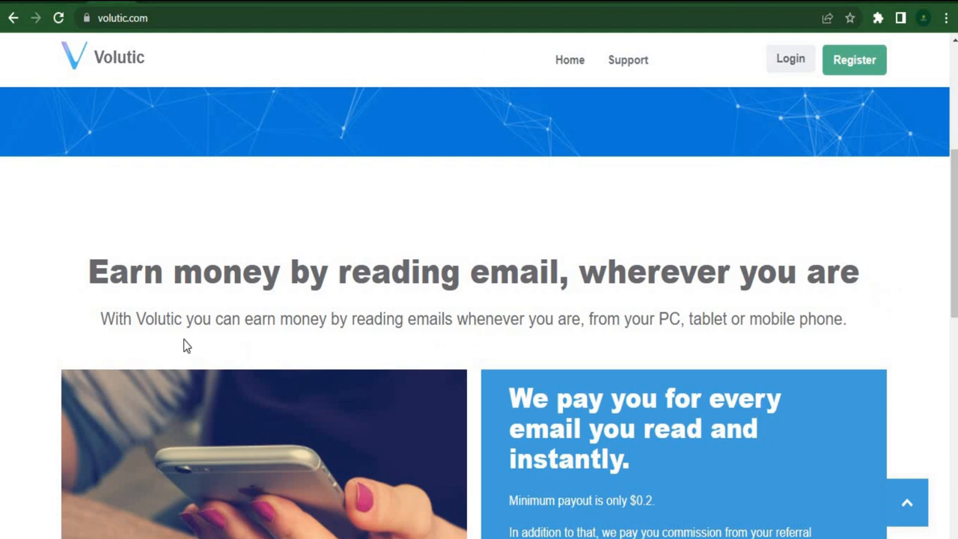
pyautogui.moveTo(134, 336)
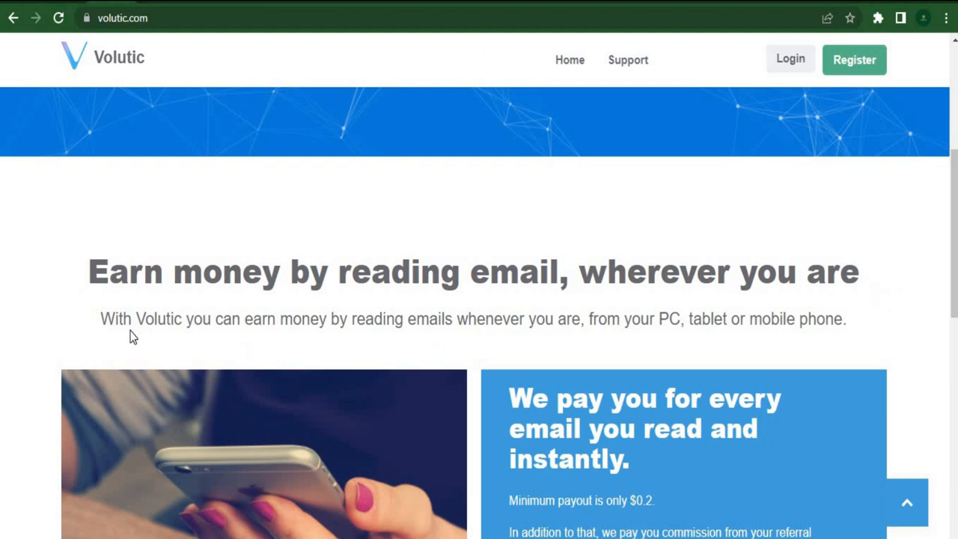
# Step: Go back to the Volutic home page and bring up the Register account form
pyautogui.moveTo(100, 319); pyautogui.dragTo(322, 319)
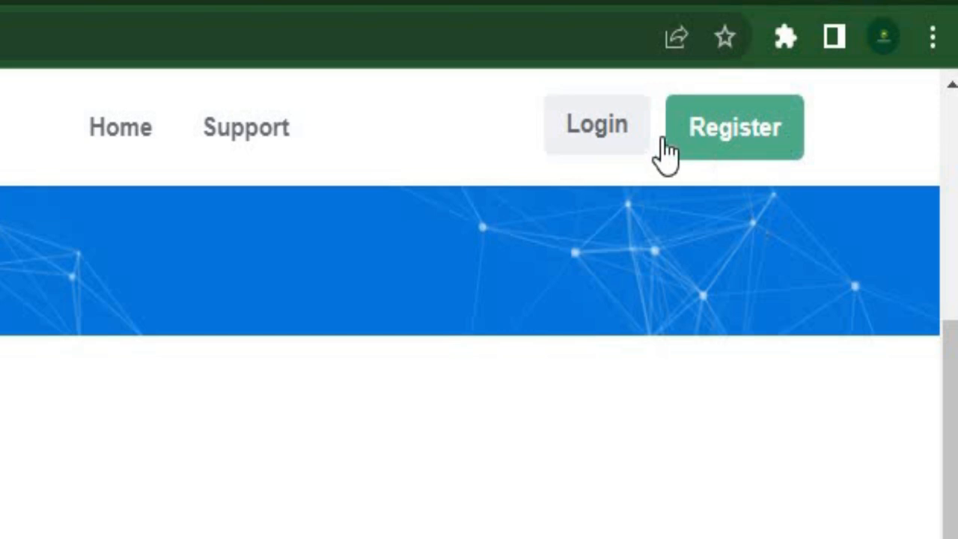
pyautogui.moveTo(419, 176)
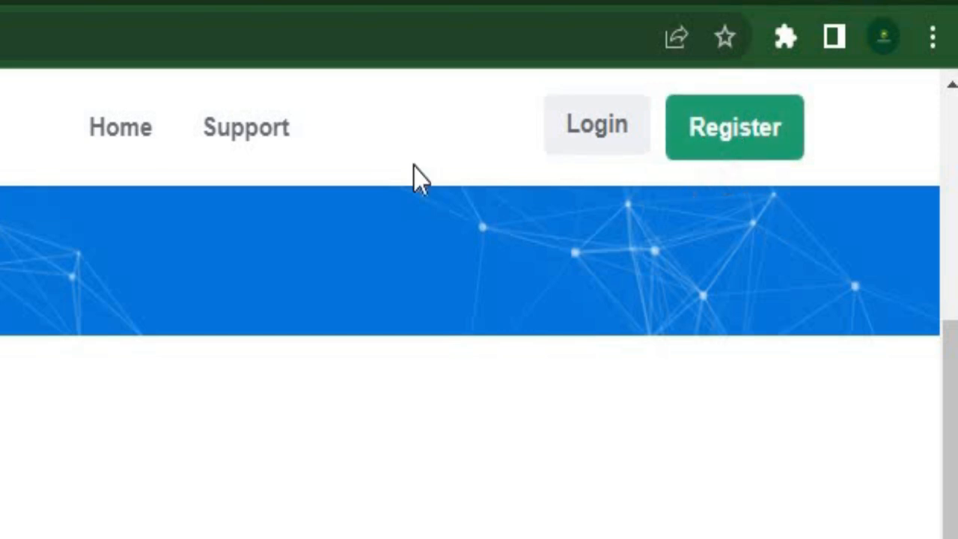
pyautogui.click(735, 127)
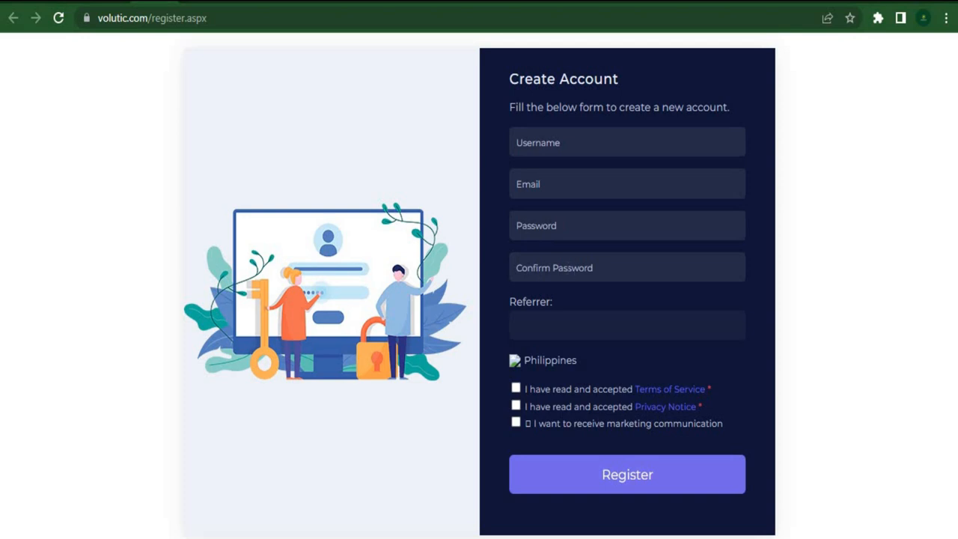
pyautogui.moveTo(539, 340)
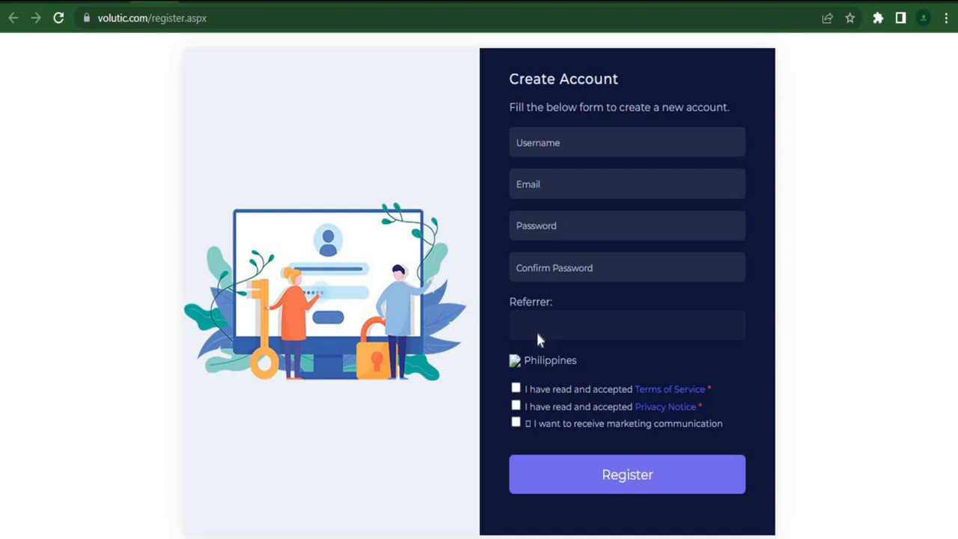
pyautogui.moveTo(539, 337)
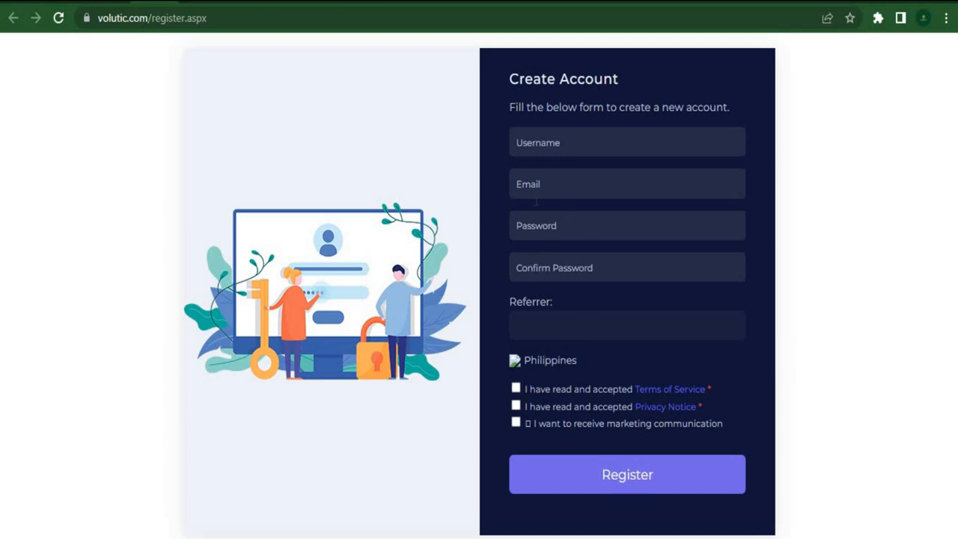
# Step: Tick the Terms of Service and Privacy Notice checkboxes on the registration form
pyautogui.click(516, 388)
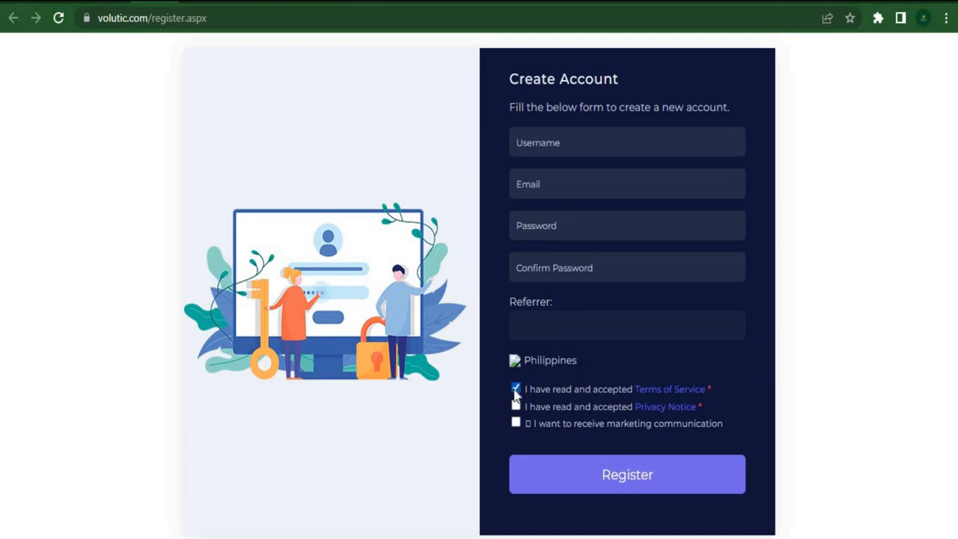
pyautogui.click(516, 407)
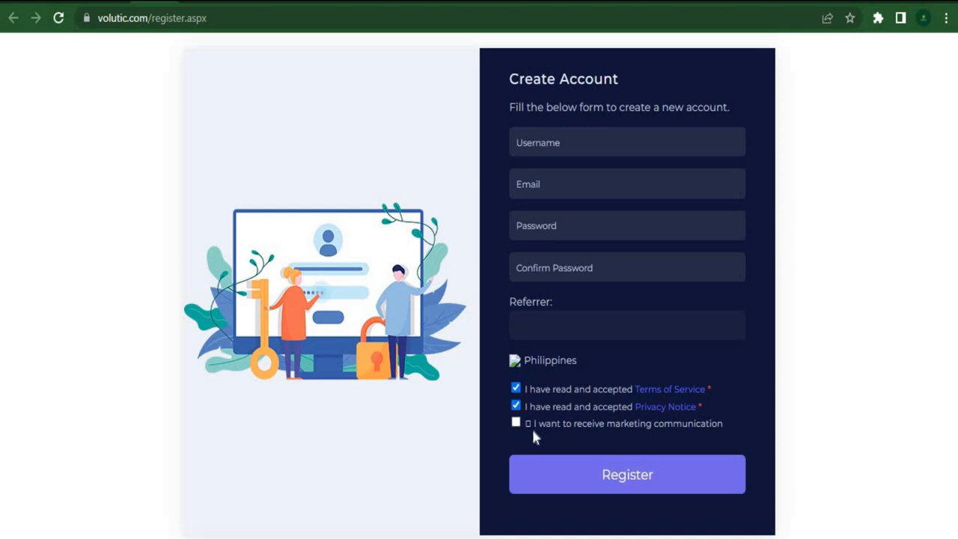
pyautogui.moveTo(621, 465)
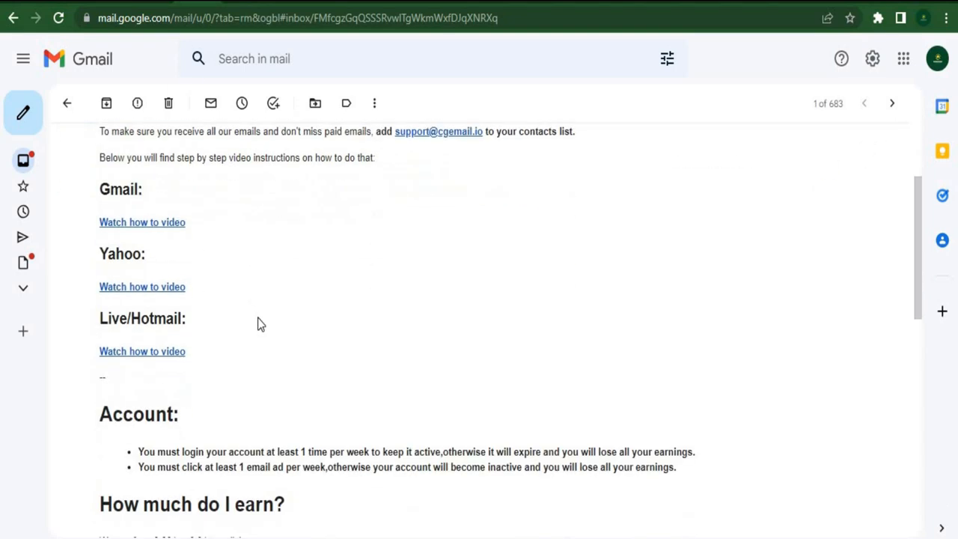
pyautogui.moveTo(270, 339)
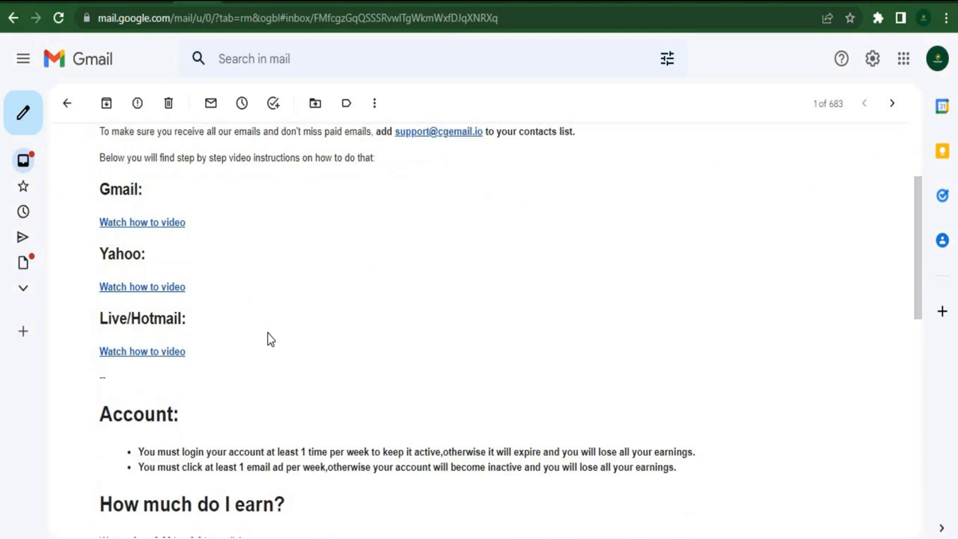
pyautogui.scroll(3)
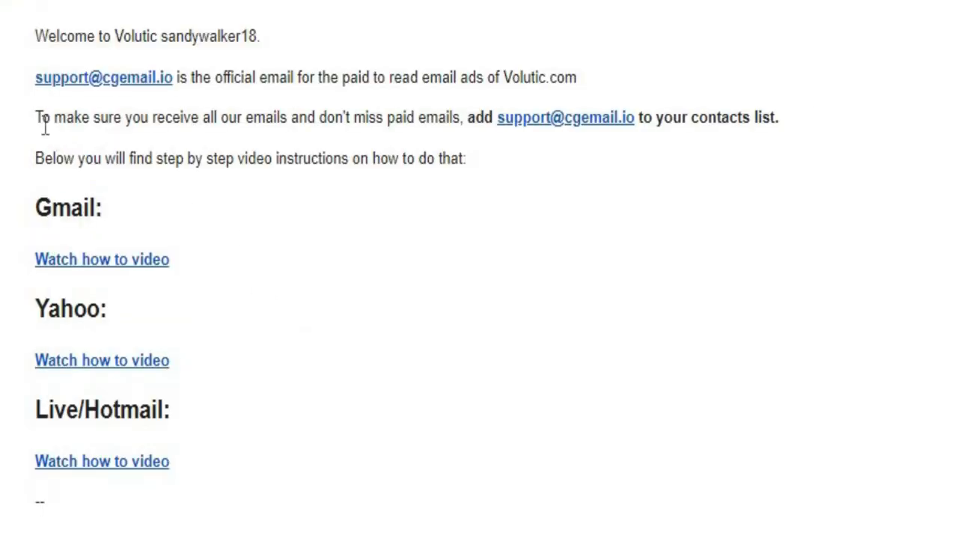
pyautogui.moveTo(37, 117); pyautogui.dragTo(464, 158)
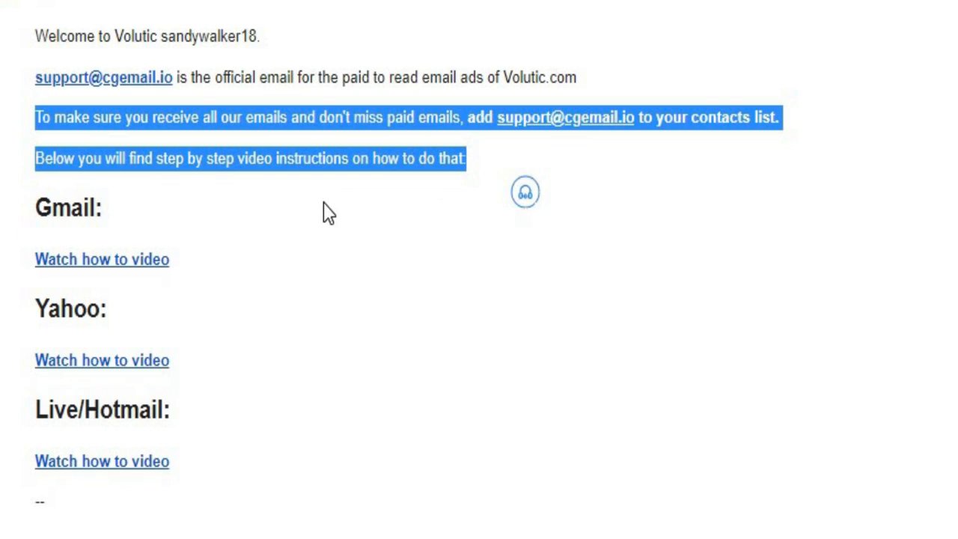
pyautogui.click(330, 210)
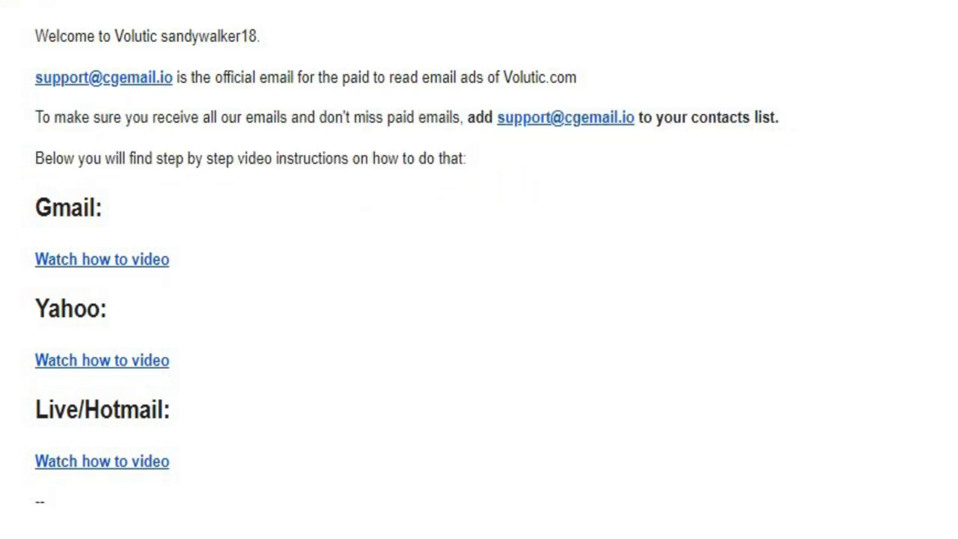
pyautogui.scroll(-3)
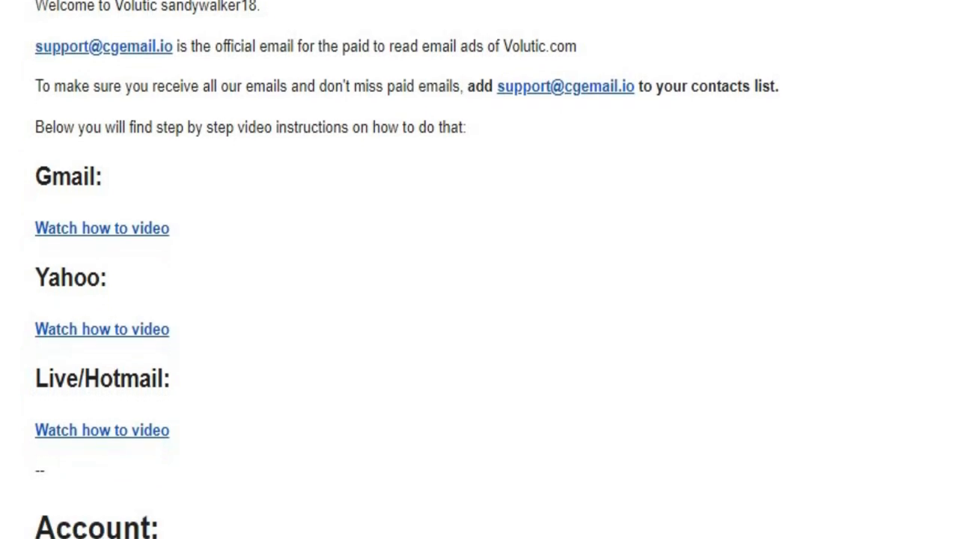
pyautogui.scroll(-3)
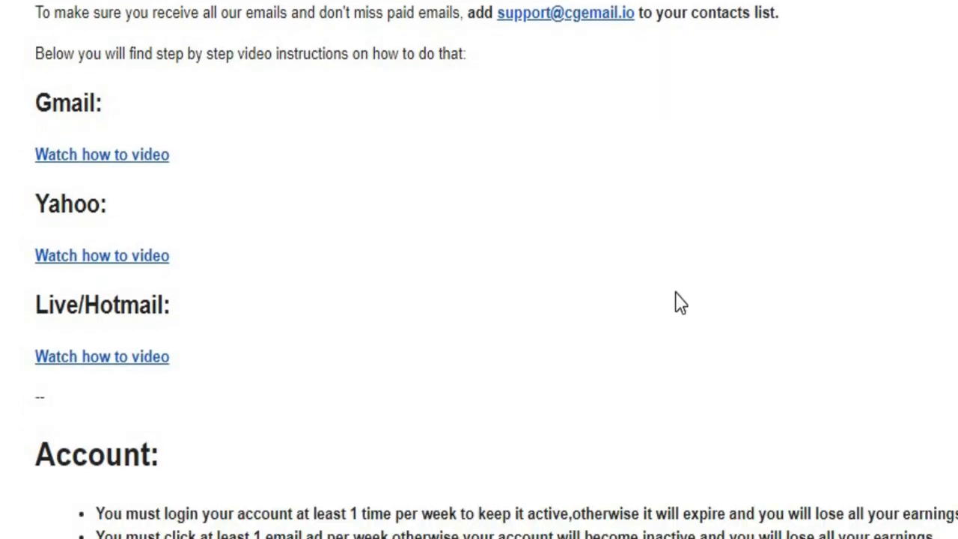
pyautogui.moveTo(278, 351)
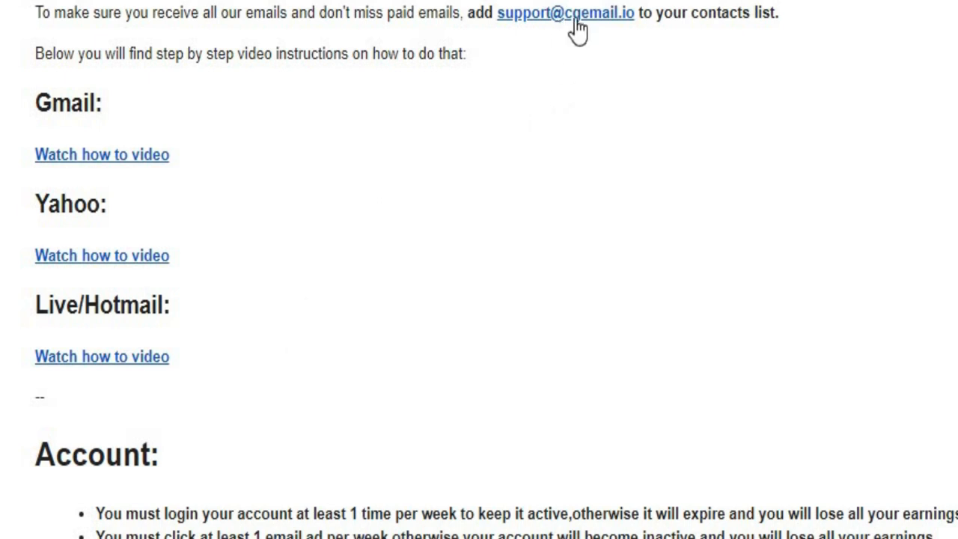
pyautogui.moveTo(563, 22)
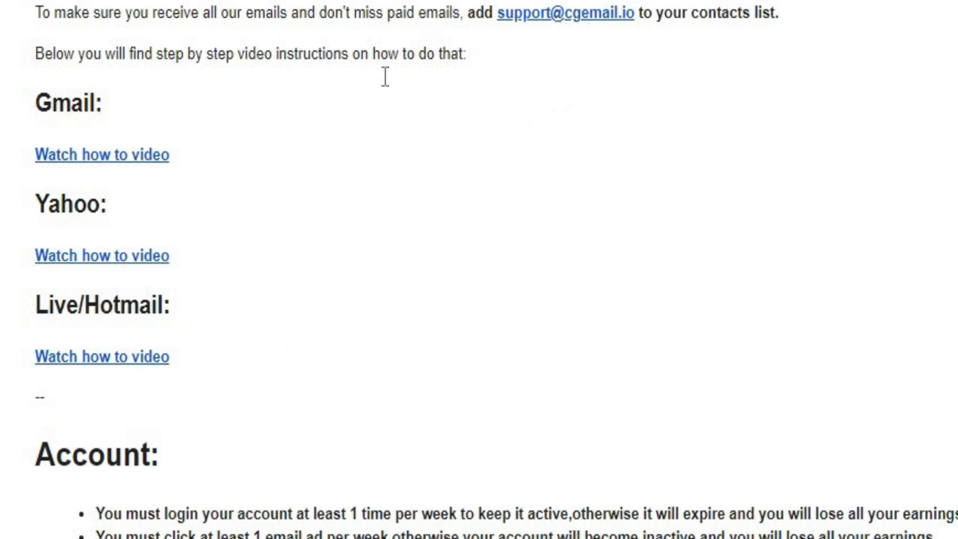
pyautogui.moveTo(159, 333)
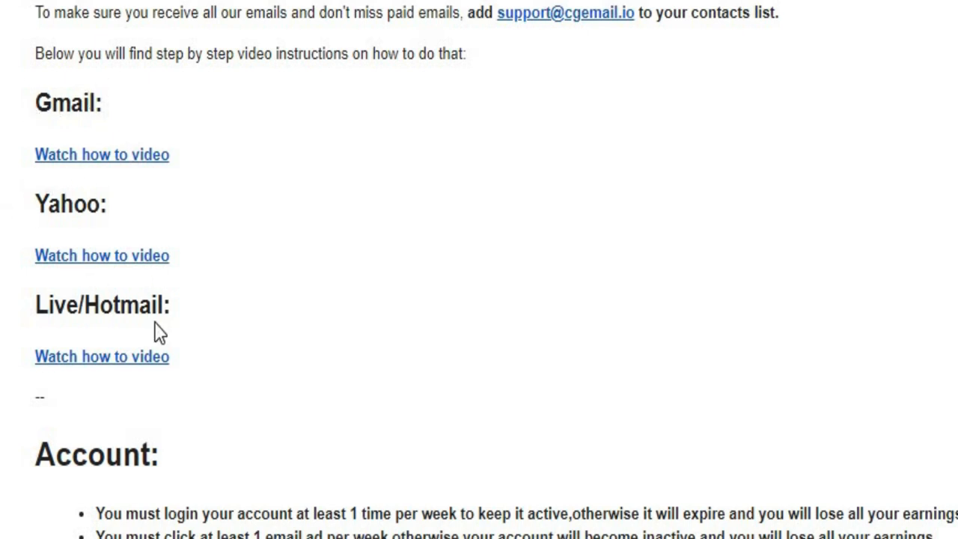
pyautogui.moveTo(138, 400)
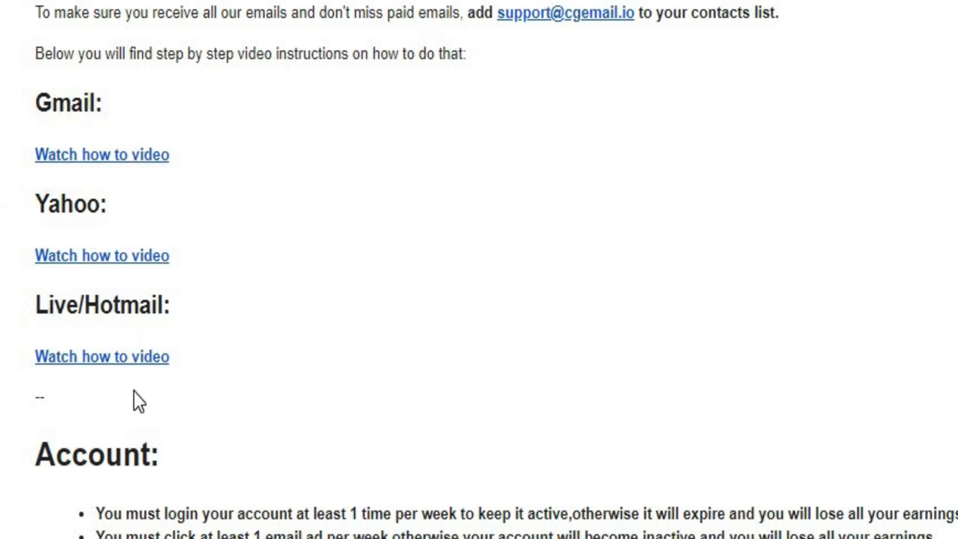
pyautogui.moveTo(34, 113)
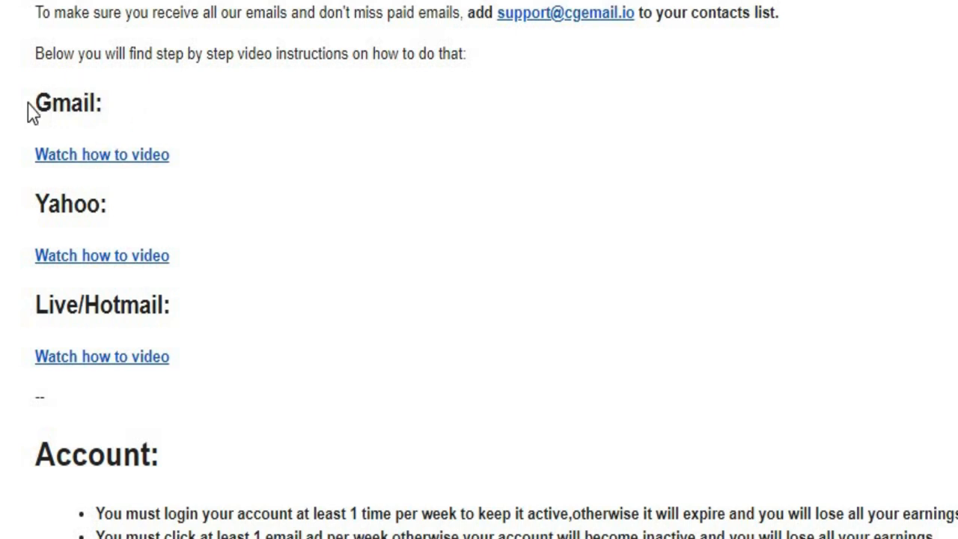
pyautogui.moveTo(105, 101)
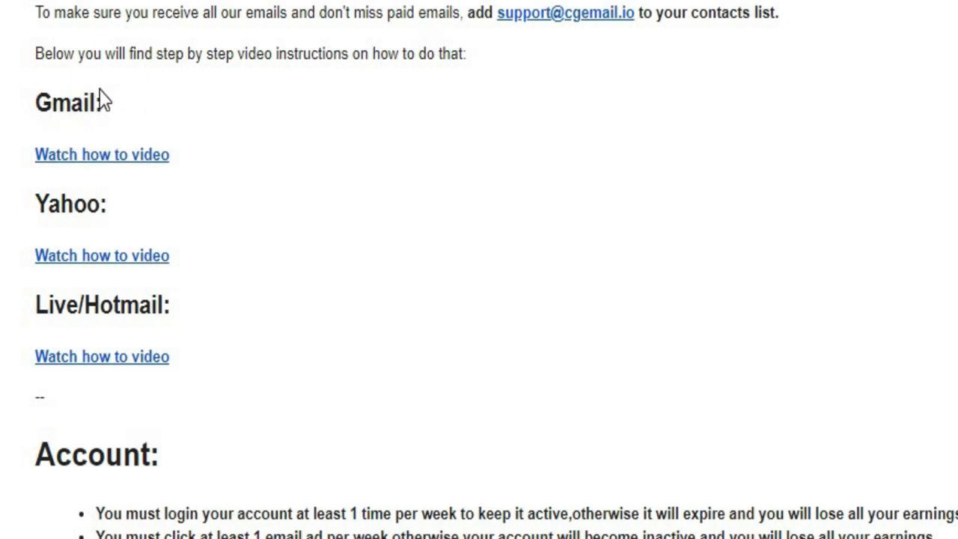
pyautogui.moveTo(62, 128)
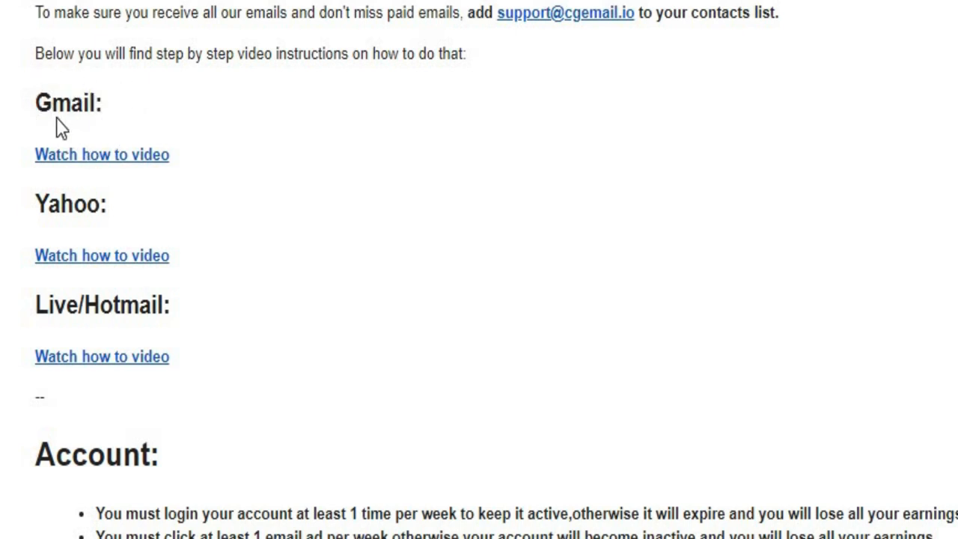
pyautogui.moveTo(111, 126)
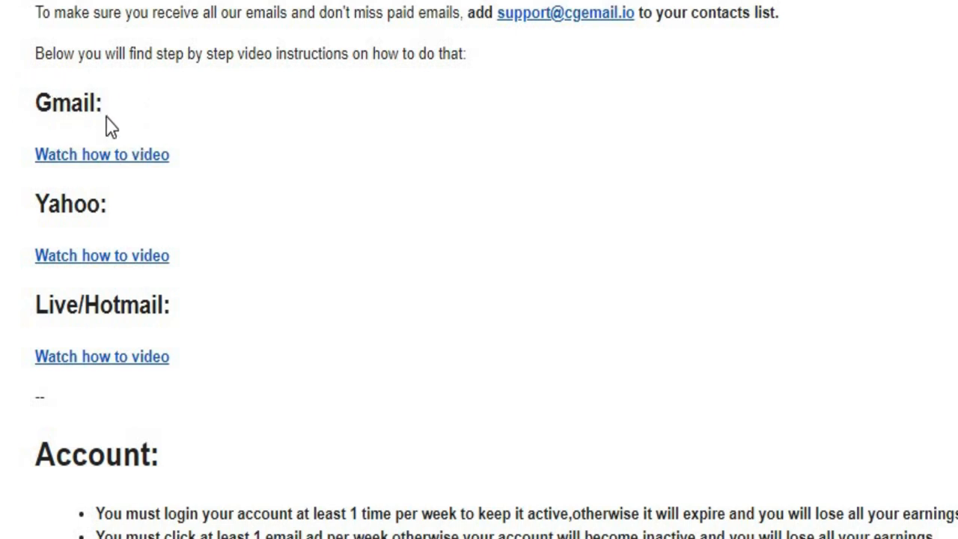
pyautogui.moveTo(99, 163)
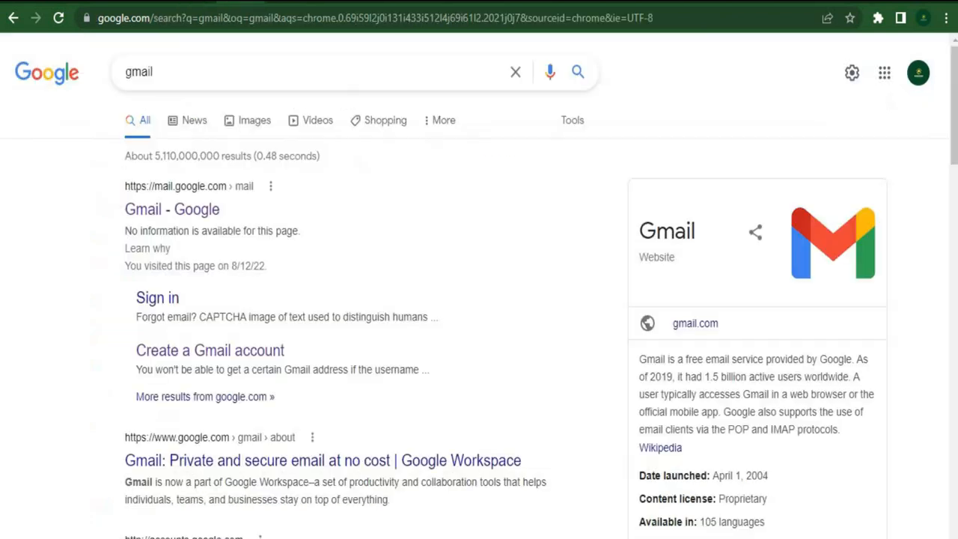
# Step: Choose the 'Create a Gmail account' result from the 'gmail' search results
pyautogui.click(142, 71)
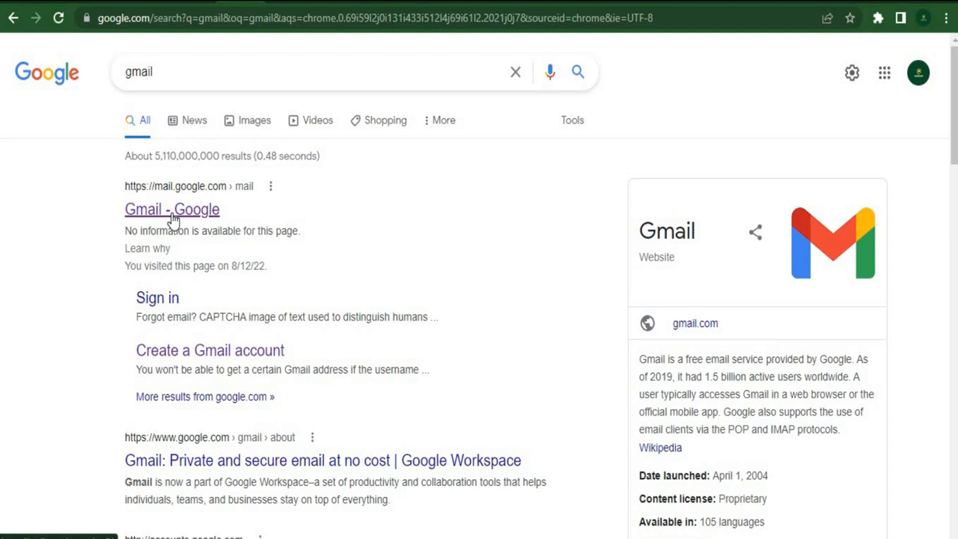
pyautogui.moveTo(172, 222)
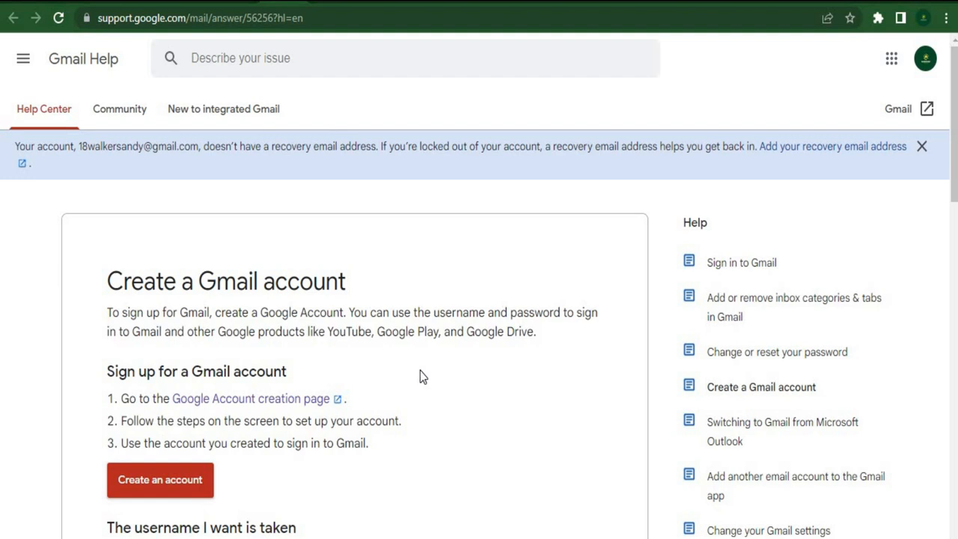
pyautogui.moveTo(164, 479)
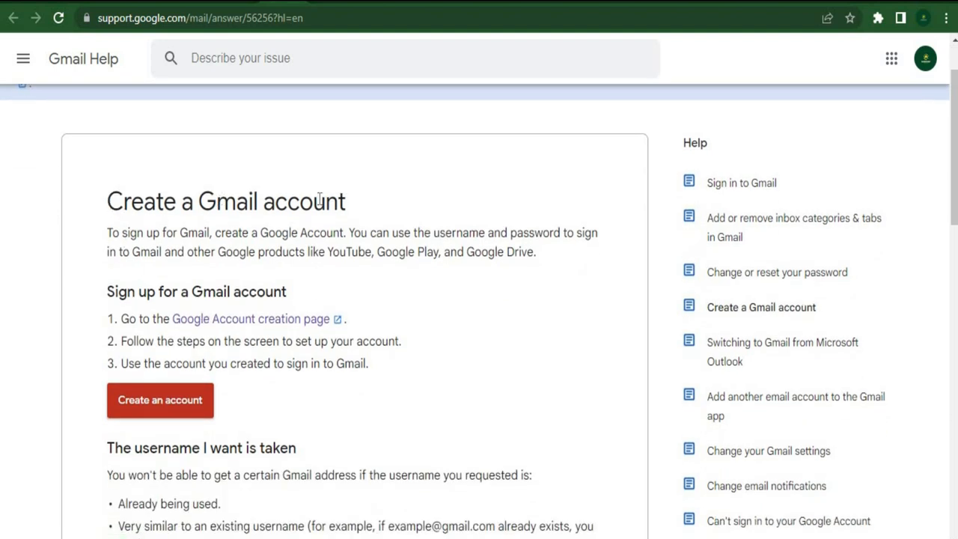
pyautogui.moveTo(430, 173)
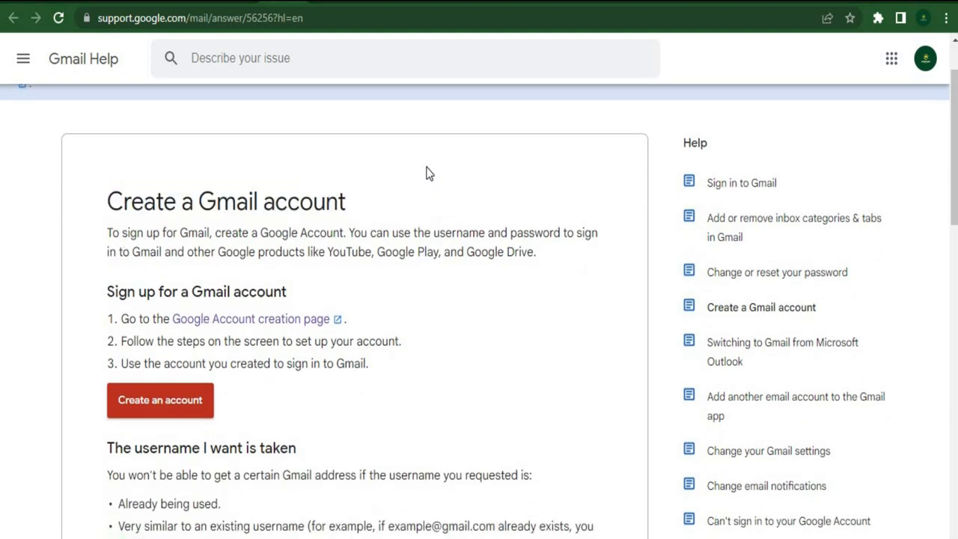
pyautogui.moveTo(160, 399)
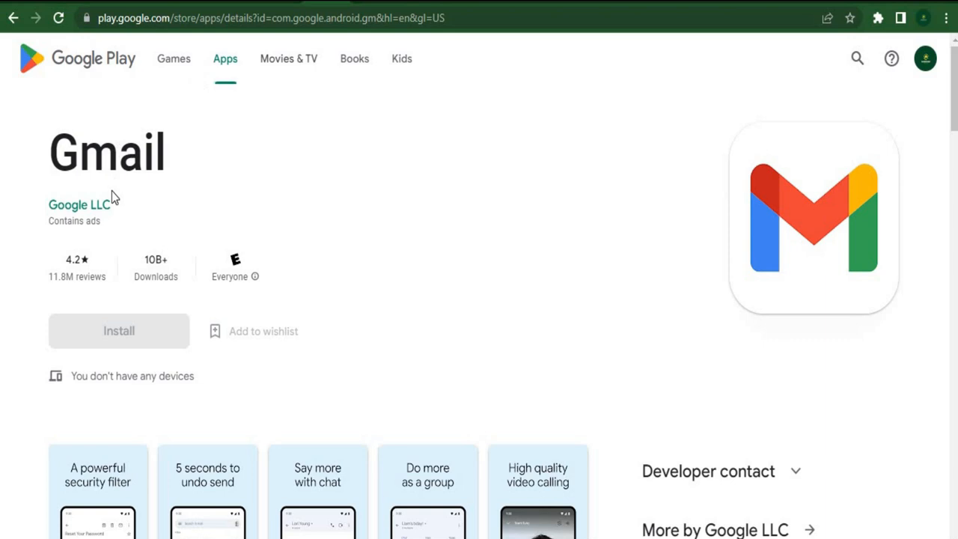
pyautogui.moveTo(127, 97)
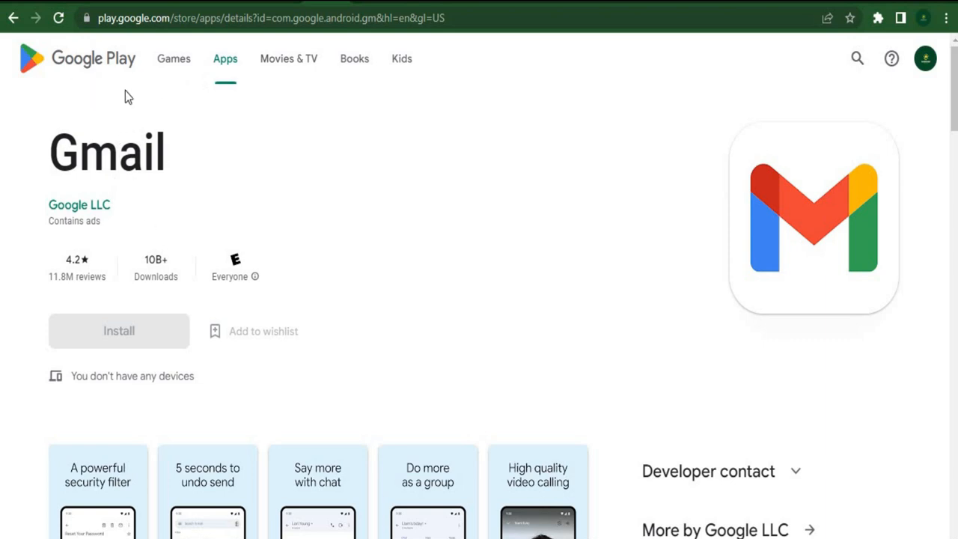
pyautogui.moveTo(279, 244)
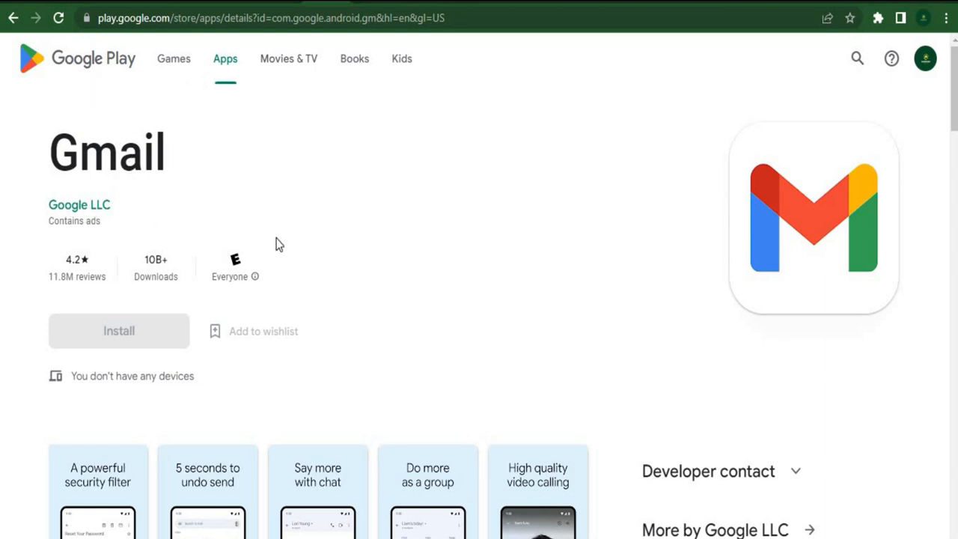
pyautogui.moveTo(850, 254)
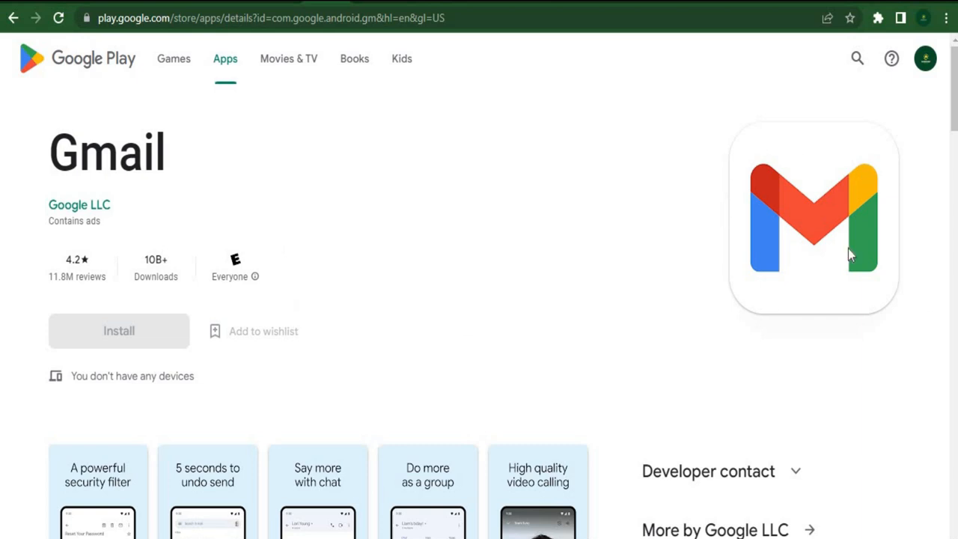
pyautogui.moveTo(741, 188)
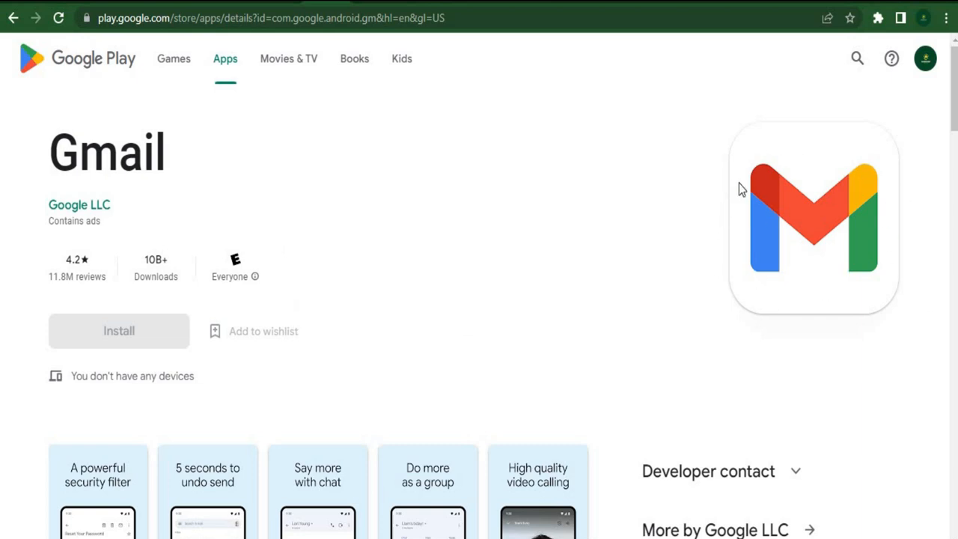
pyautogui.moveTo(404, 386)
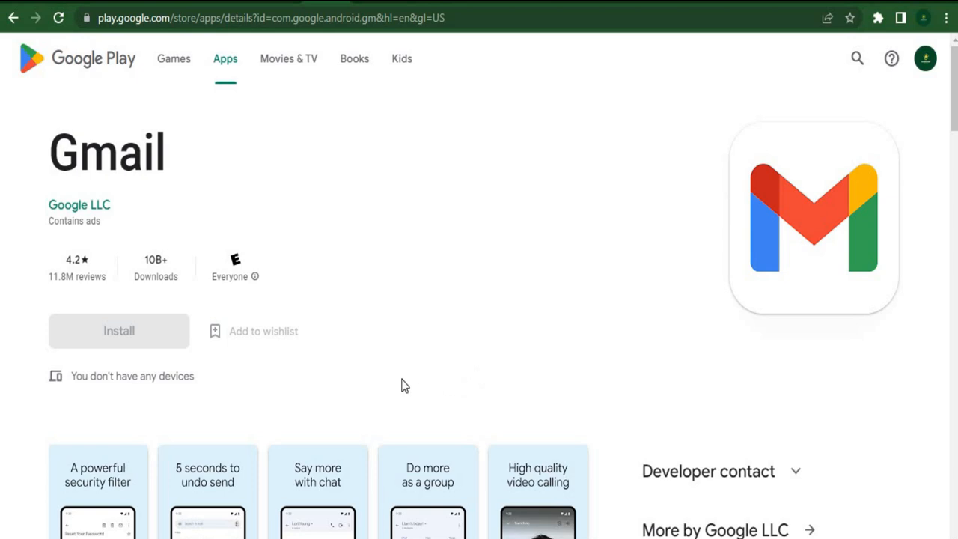
pyautogui.moveTo(367, 402)
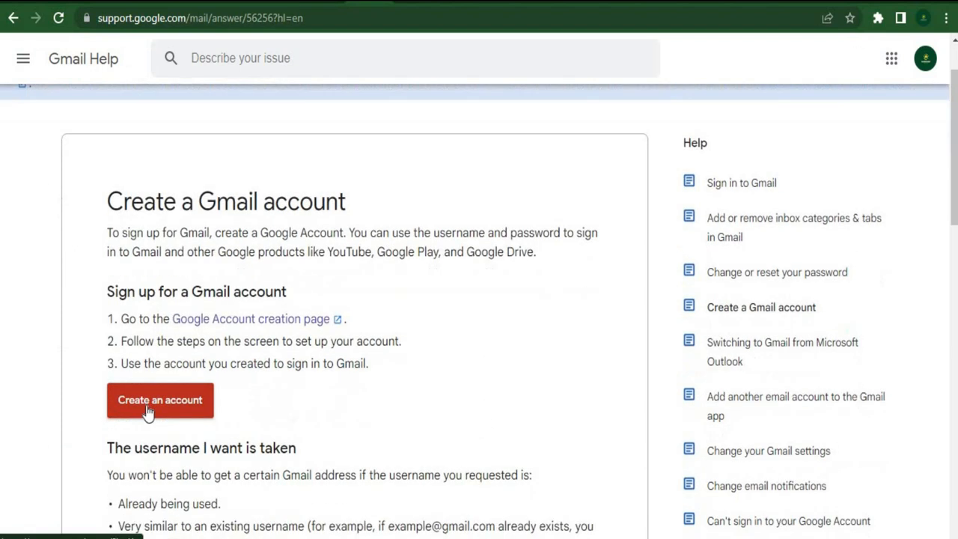
# Step: Open Create an account from Gmail Help and scroll the blank sign-up form
pyautogui.click(160, 400)
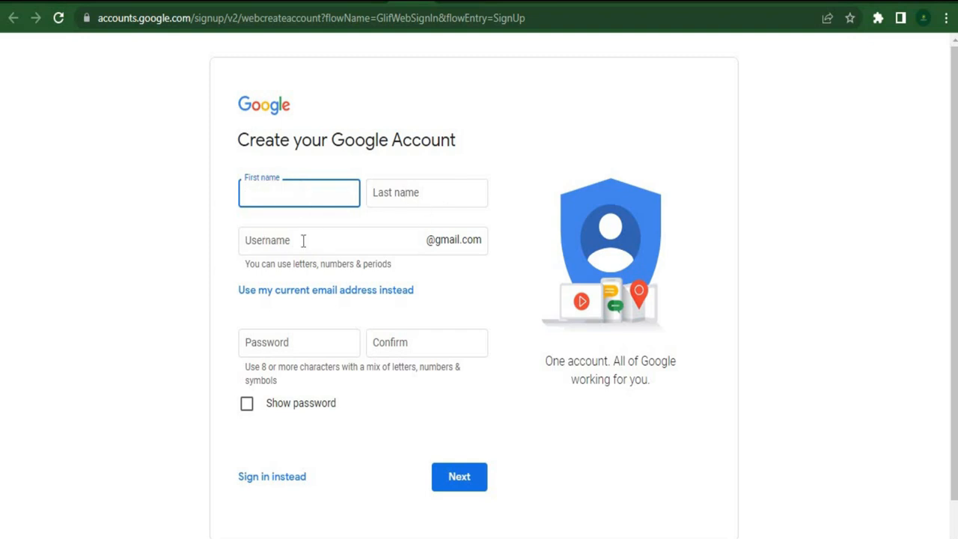
pyautogui.scroll(-3)
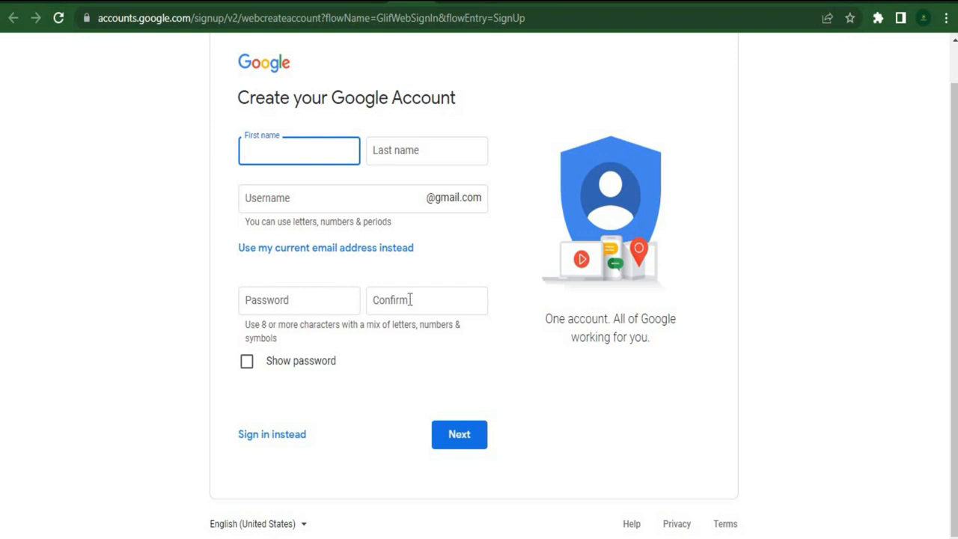
pyautogui.moveTo(459, 434)
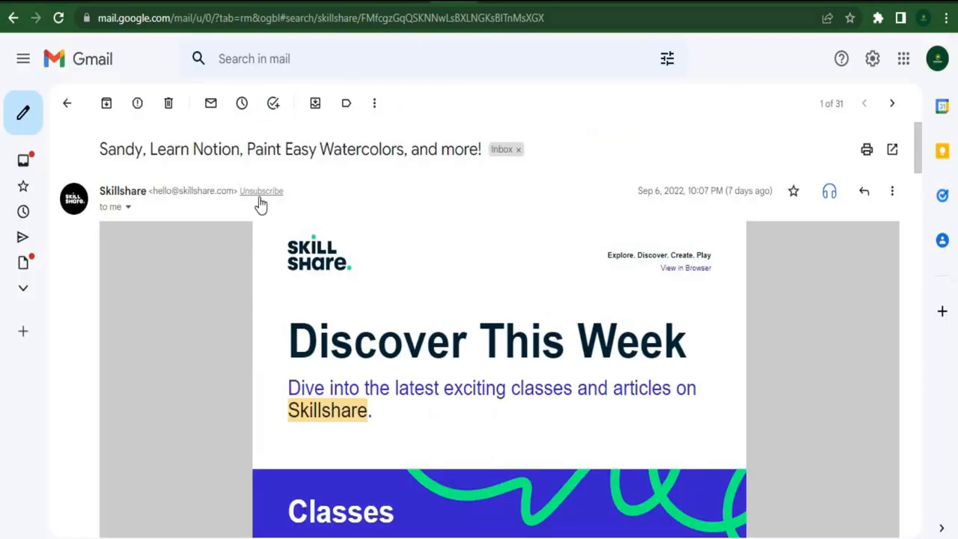
pyautogui.moveTo(579, 312)
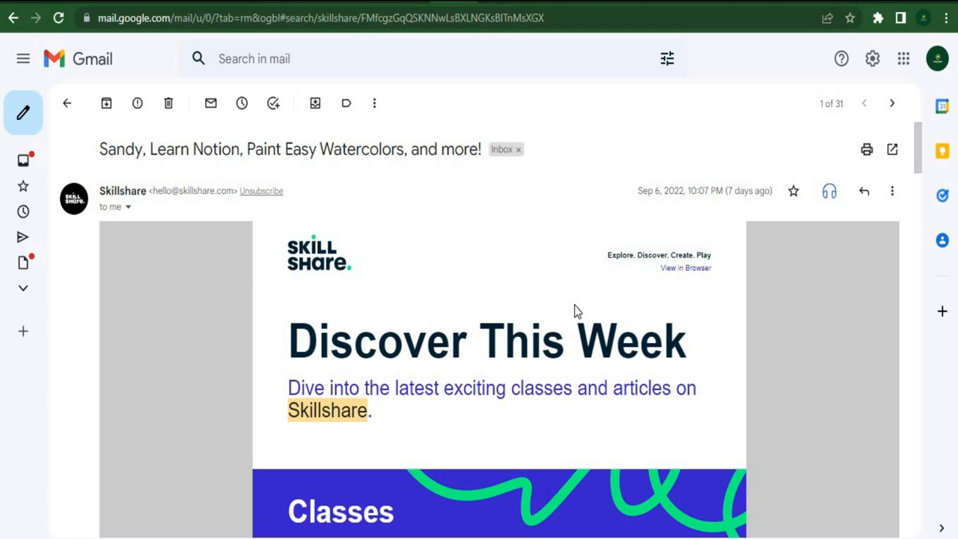
pyautogui.moveTo(741, 402)
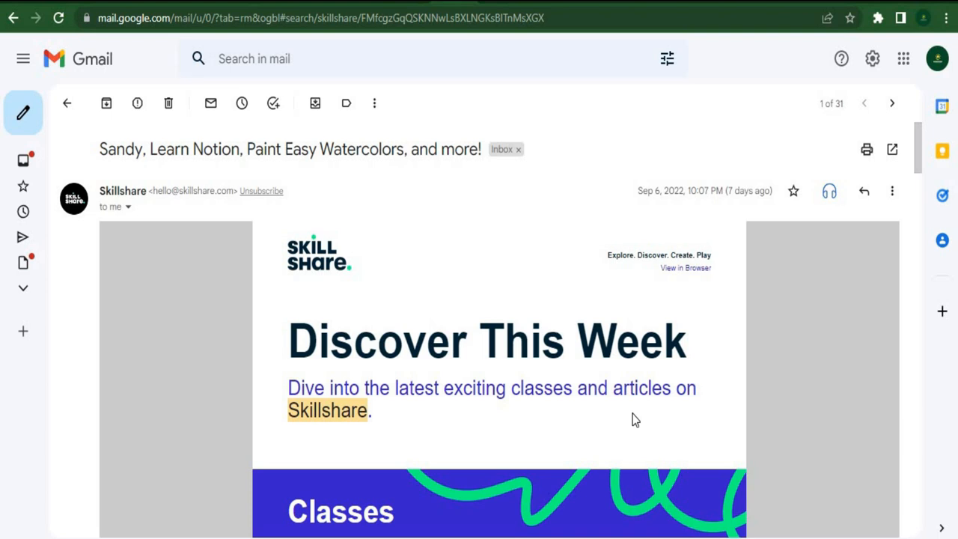
pyautogui.moveTo(474, 445)
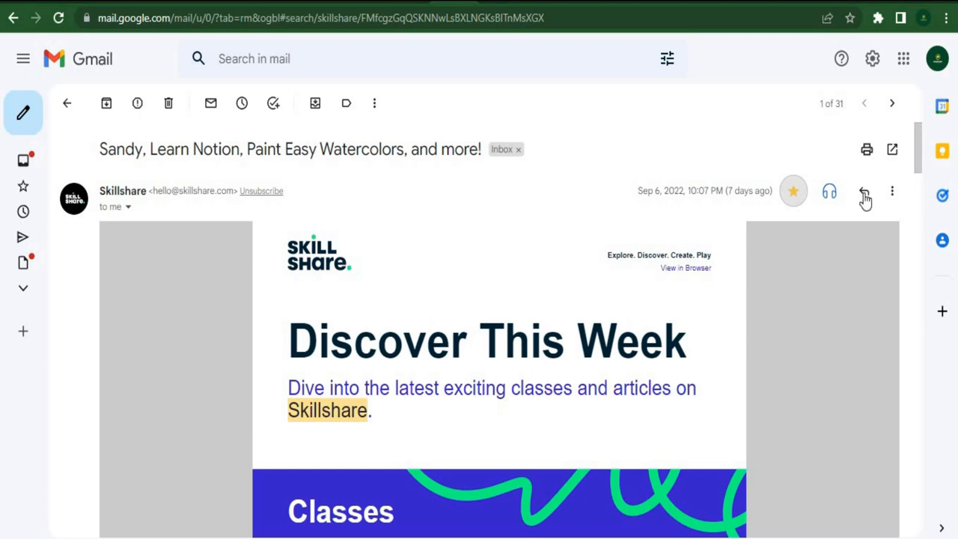
# Step: Scroll the Skillshare 'Discover This Week' email down to its footer
pyautogui.scroll(-3)
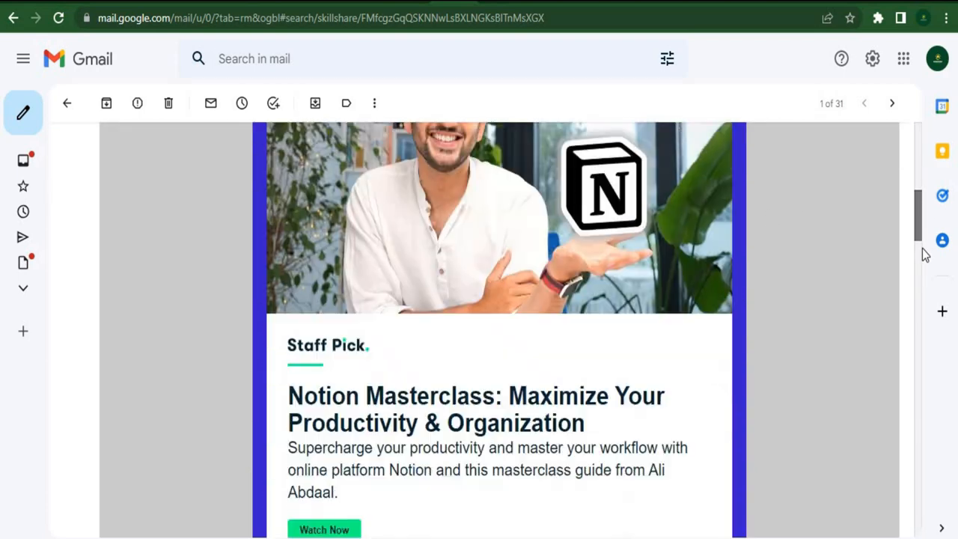
pyautogui.scroll(-3)
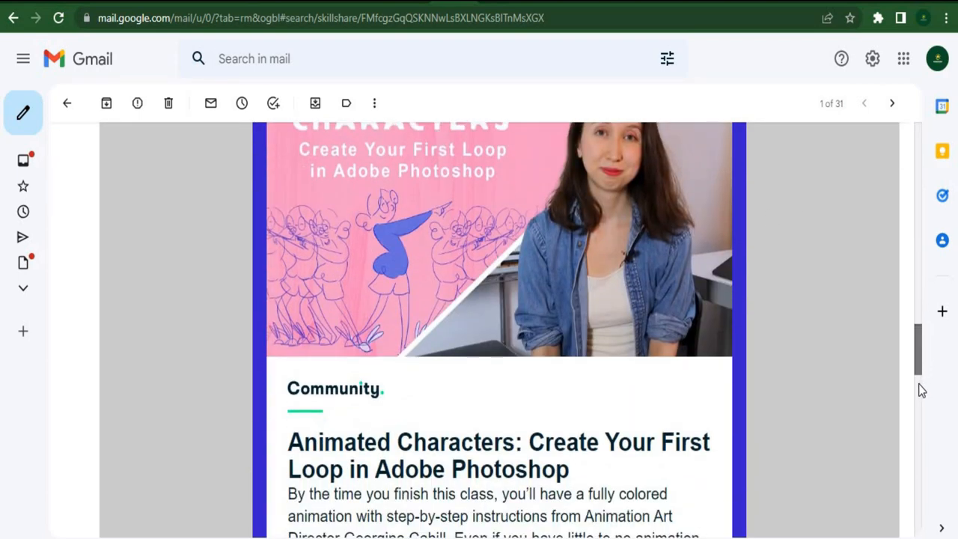
pyautogui.scroll(-3)
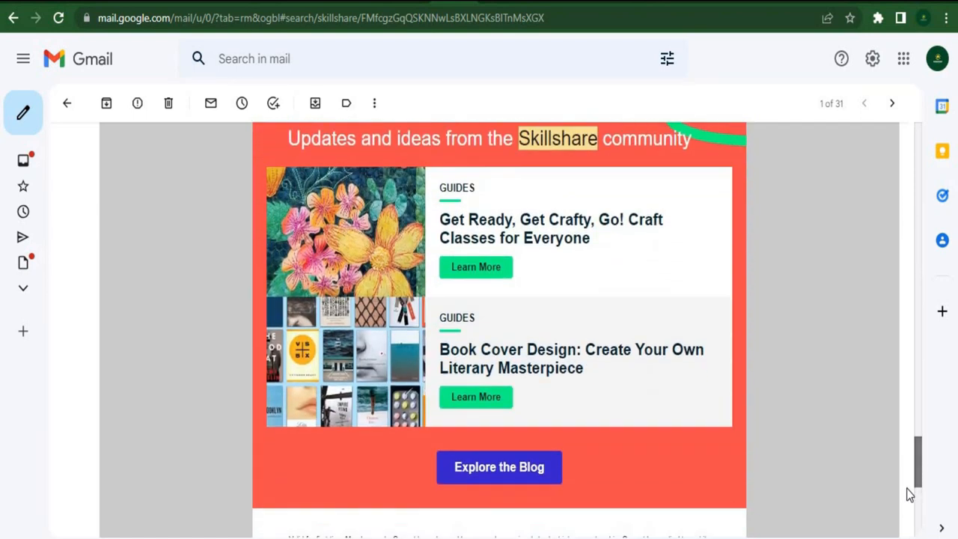
pyautogui.scroll(-3)
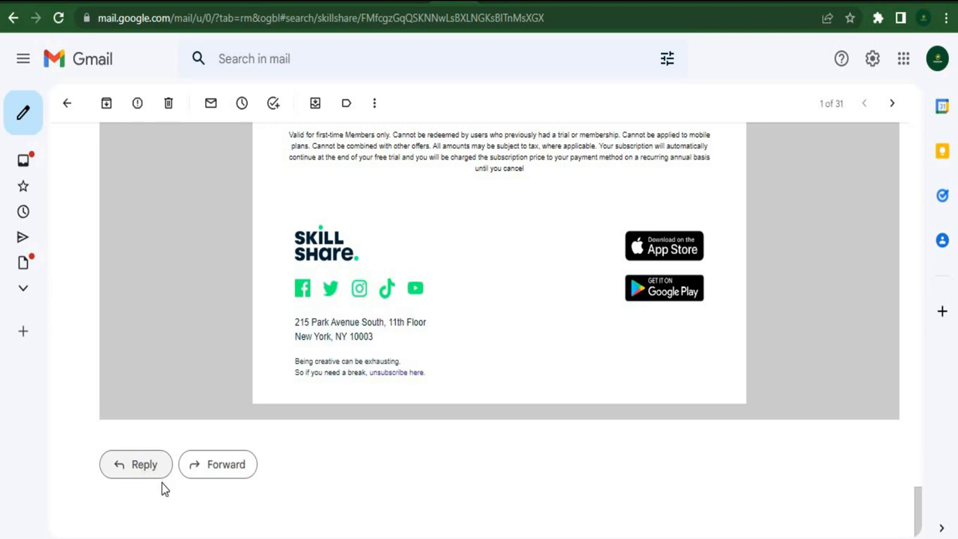
# Step: Reply to the Skillshare email with 'Hi I received an email', then open Quora Digest
pyautogui.click(136, 464)
pyautogui.write('Hi I')
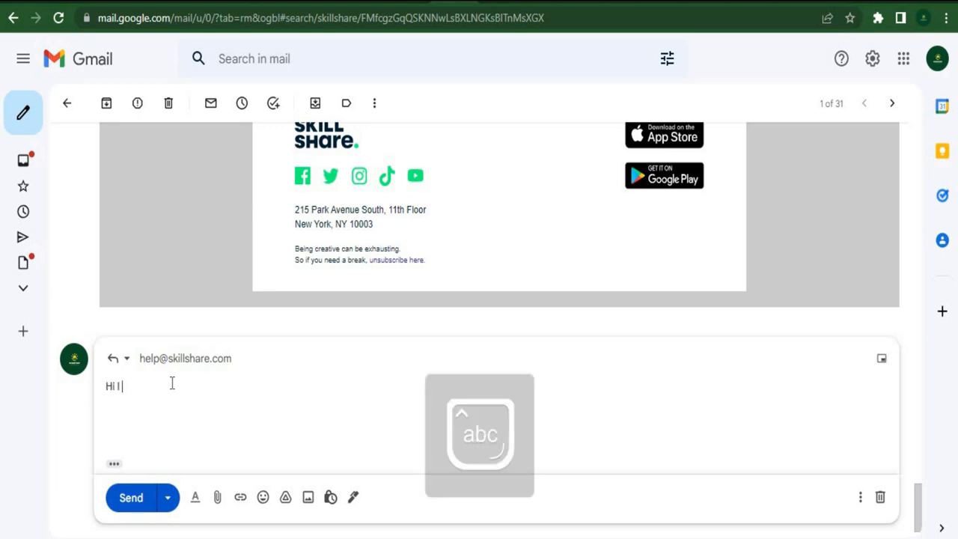
pyautogui.write('received an email')
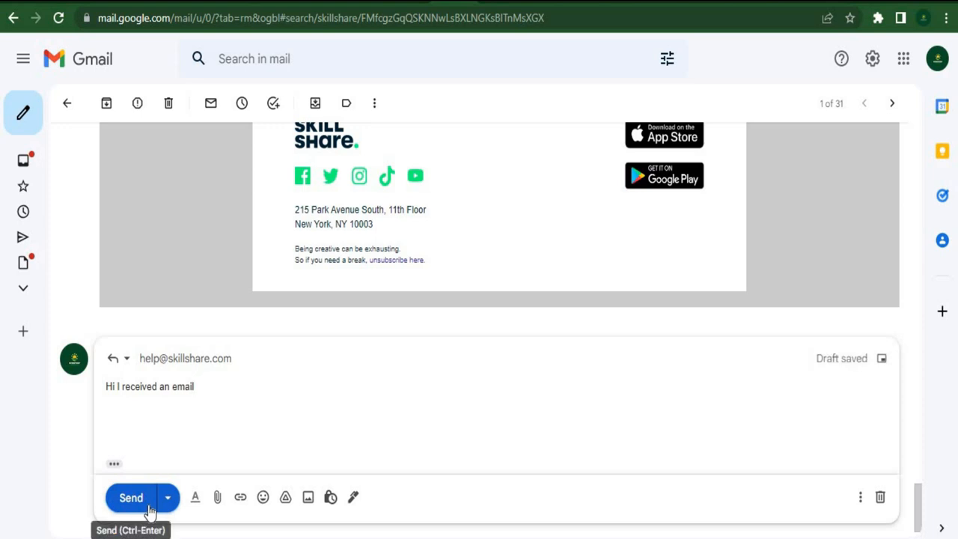
pyautogui.moveTo(464, 50)
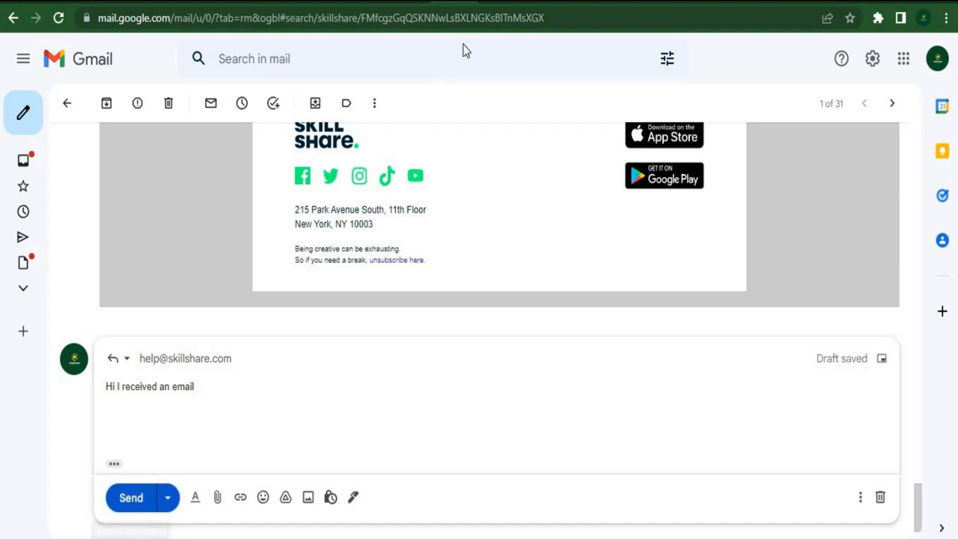
pyautogui.click(194, 386)
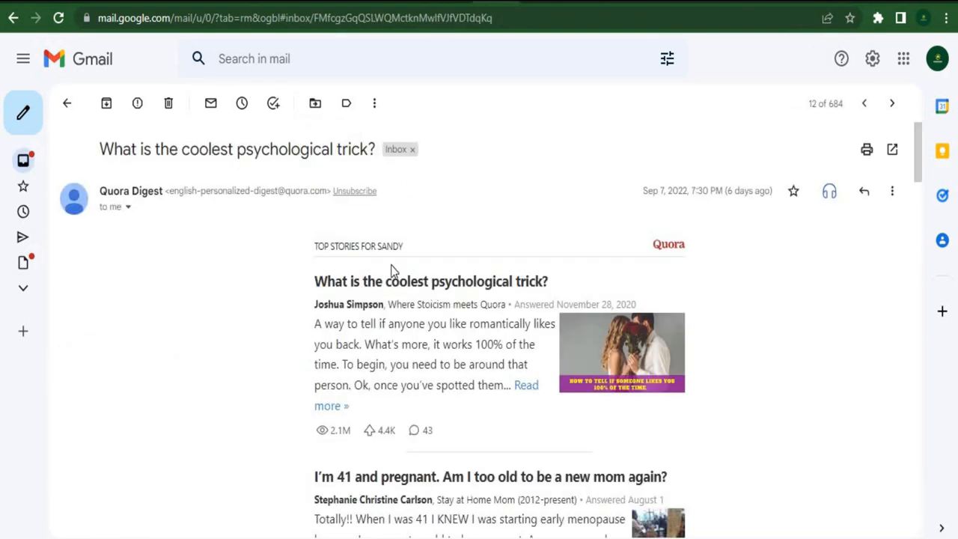
pyautogui.moveTo(519, 304)
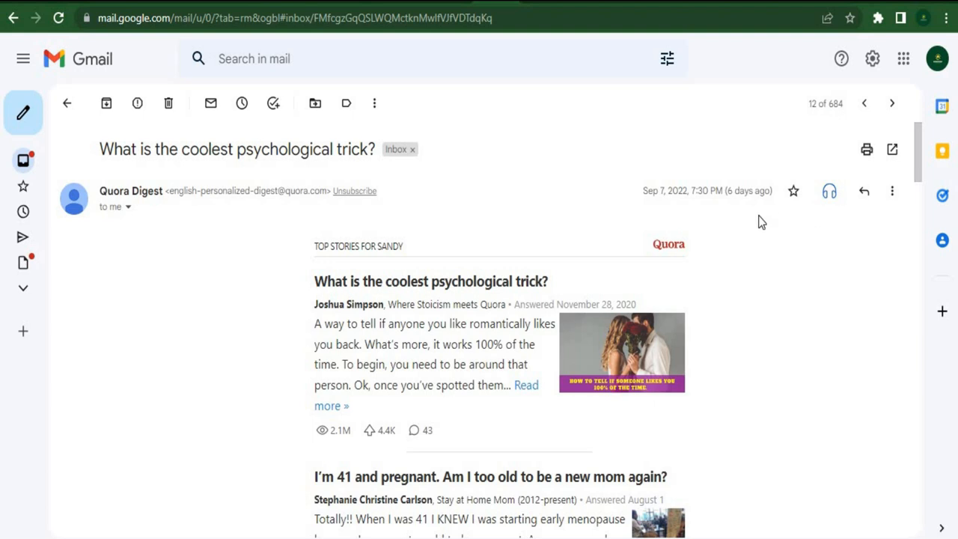
pyautogui.moveTo(793, 191)
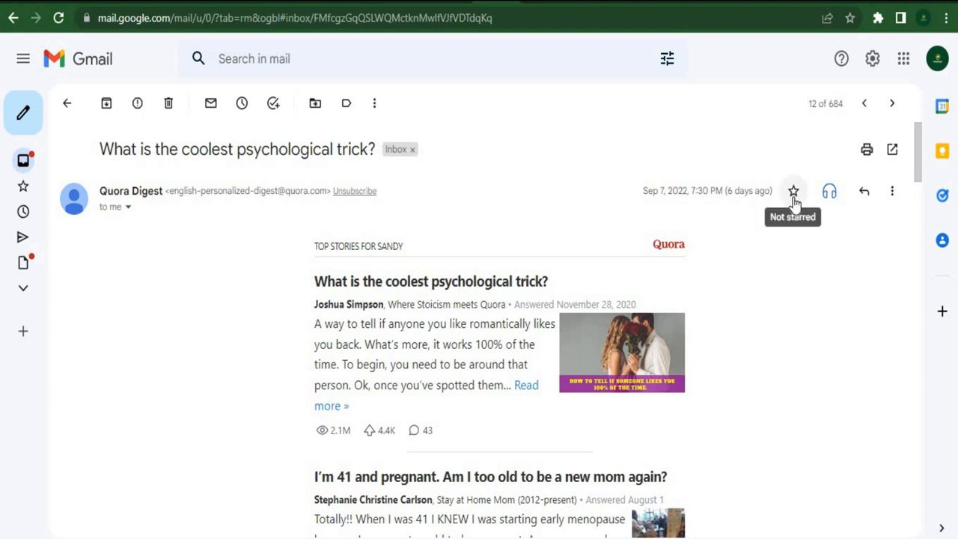
pyautogui.moveTo(457, 408)
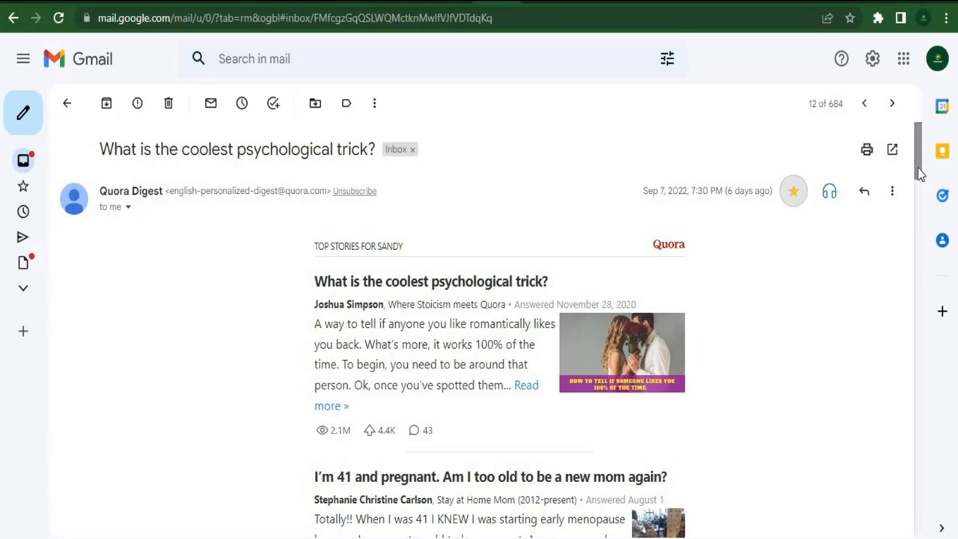
# Step: Scroll the Quora Digest email, star it, and follow the ClickBank Promote Exipure link
pyautogui.scroll(-3)
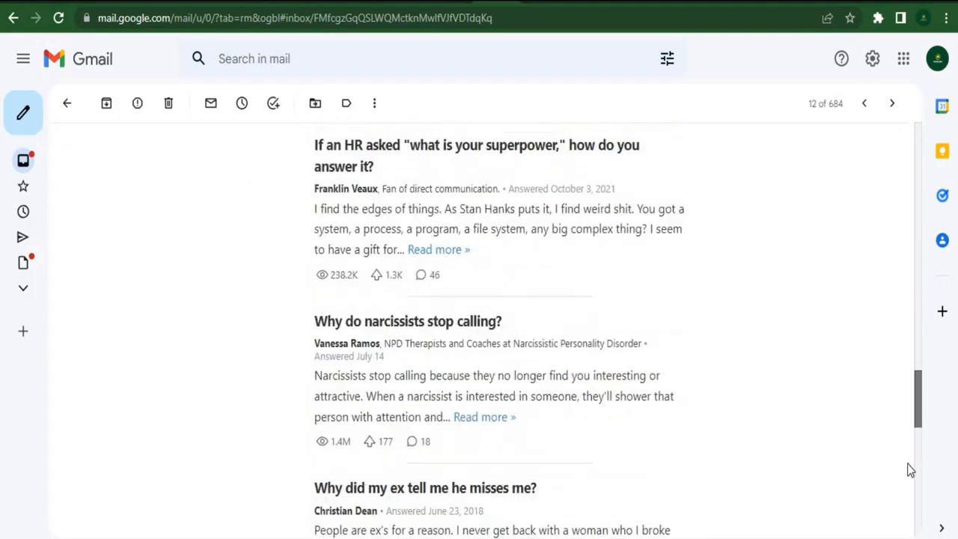
pyautogui.scroll(-3)
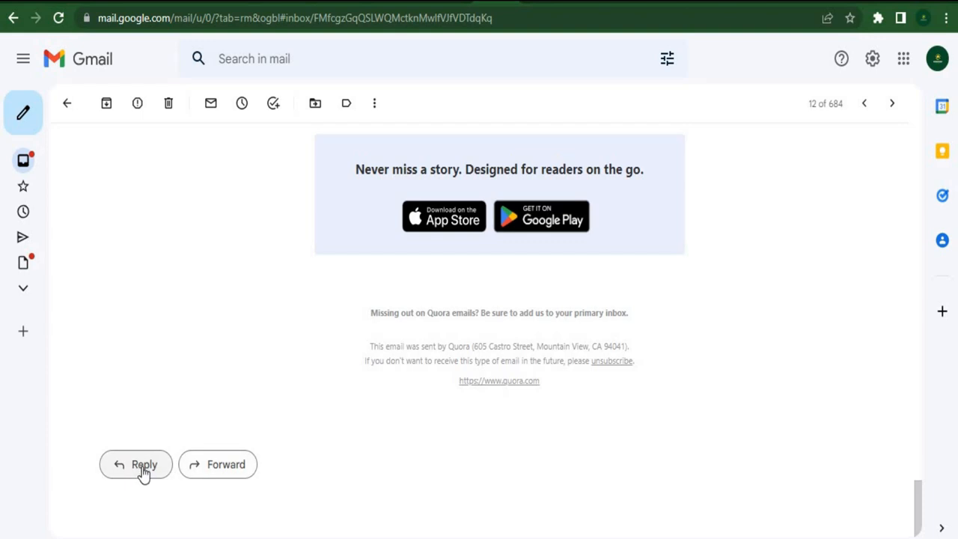
pyautogui.moveTo(141, 478)
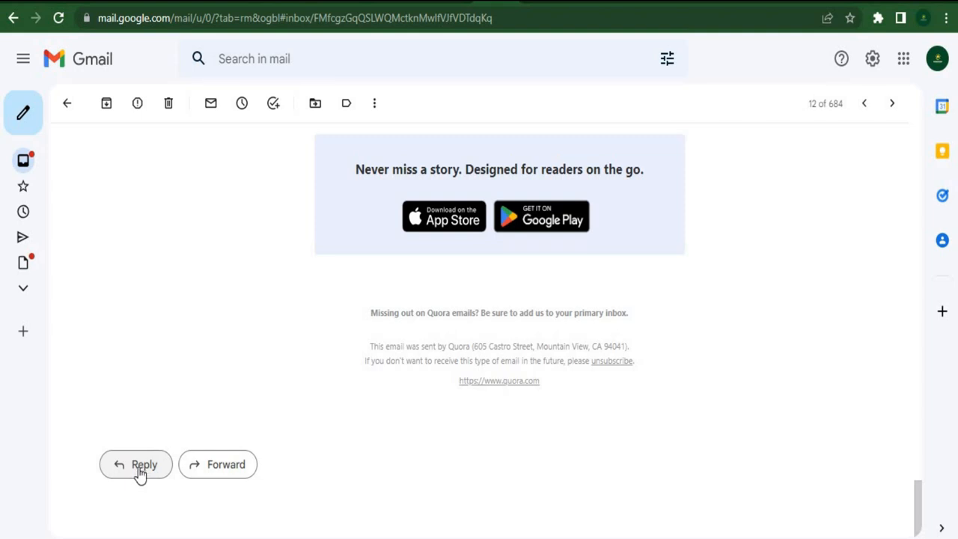
pyautogui.click(892, 103)
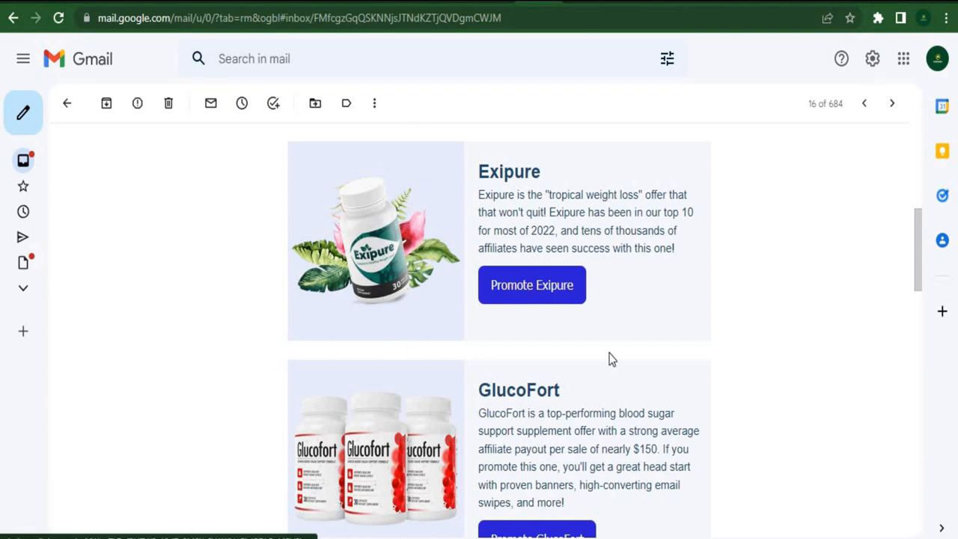
pyautogui.moveTo(533, 292)
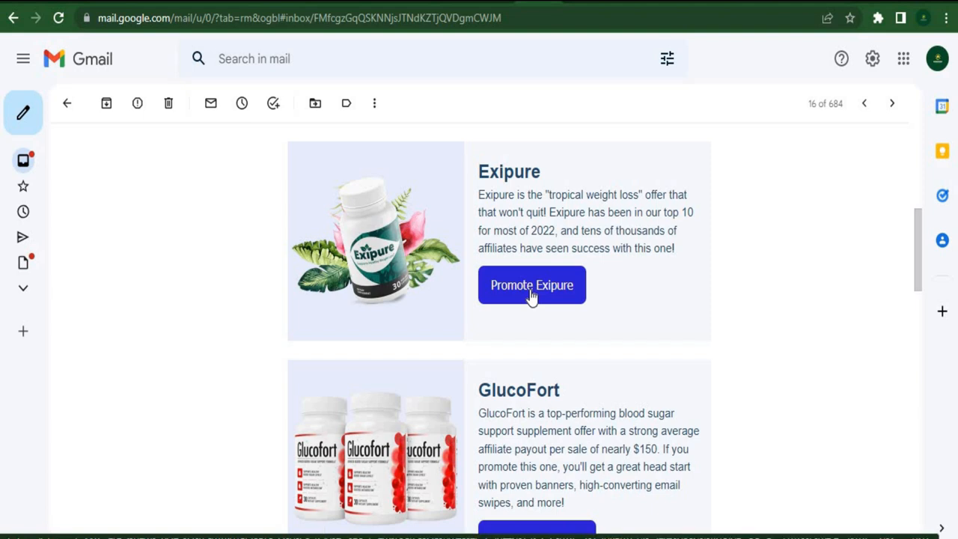
pyautogui.click(532, 285)
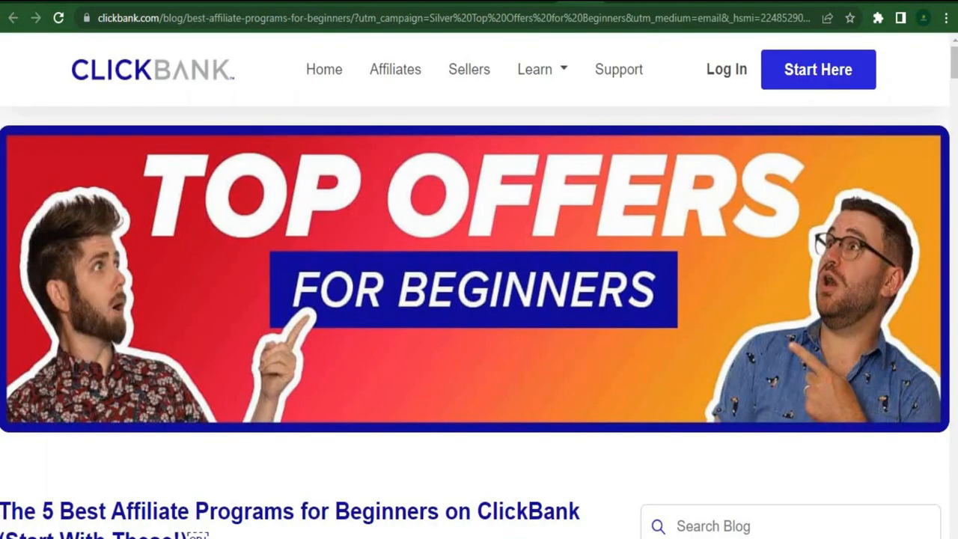
pyautogui.moveTo(482, 372)
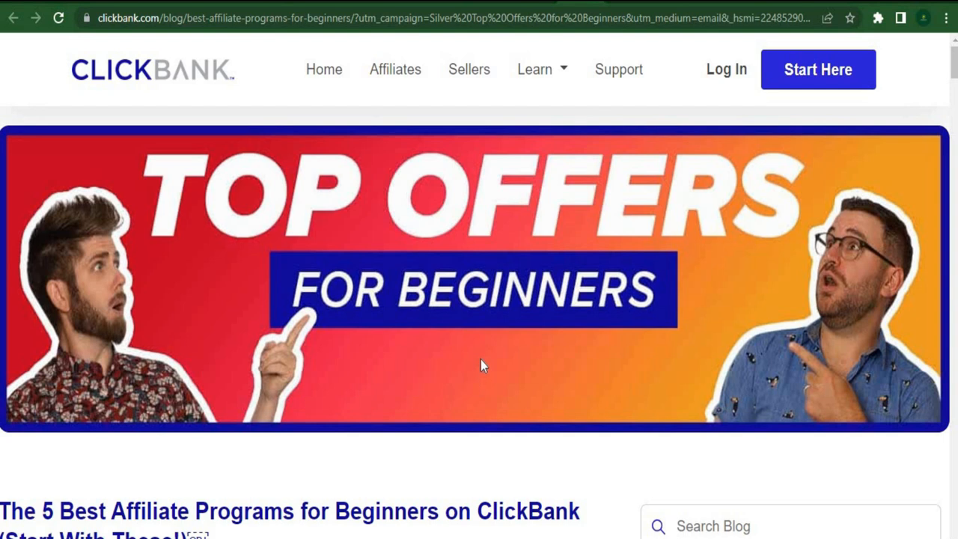
# Step: Skim the ClickBank beginner affiliate programs article, then scroll back toward its title
pyautogui.scroll(-3)
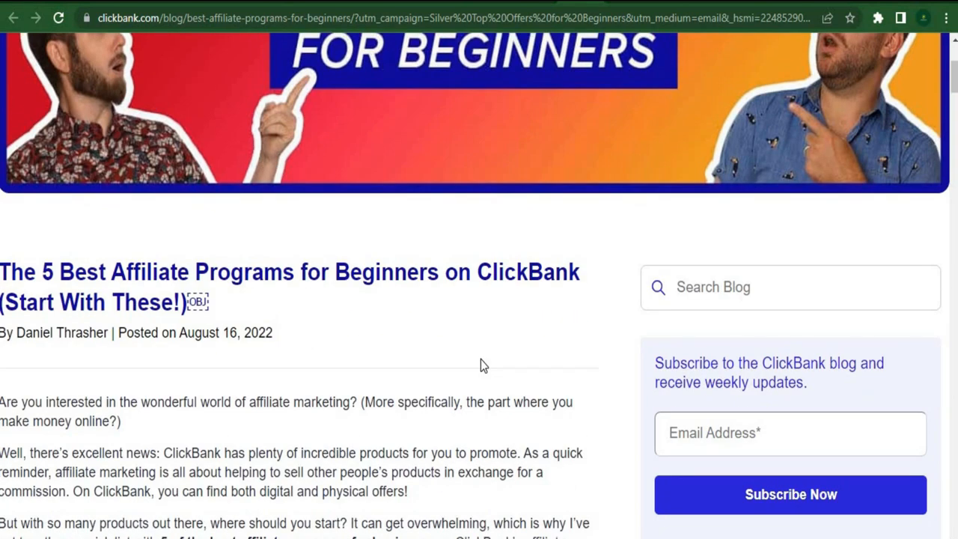
pyautogui.scroll(-3)
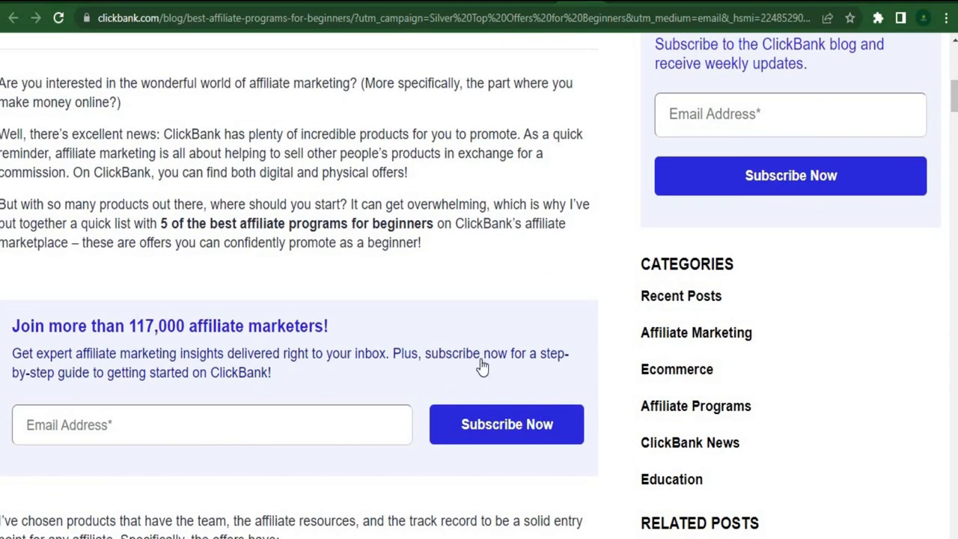
pyautogui.scroll(-3)
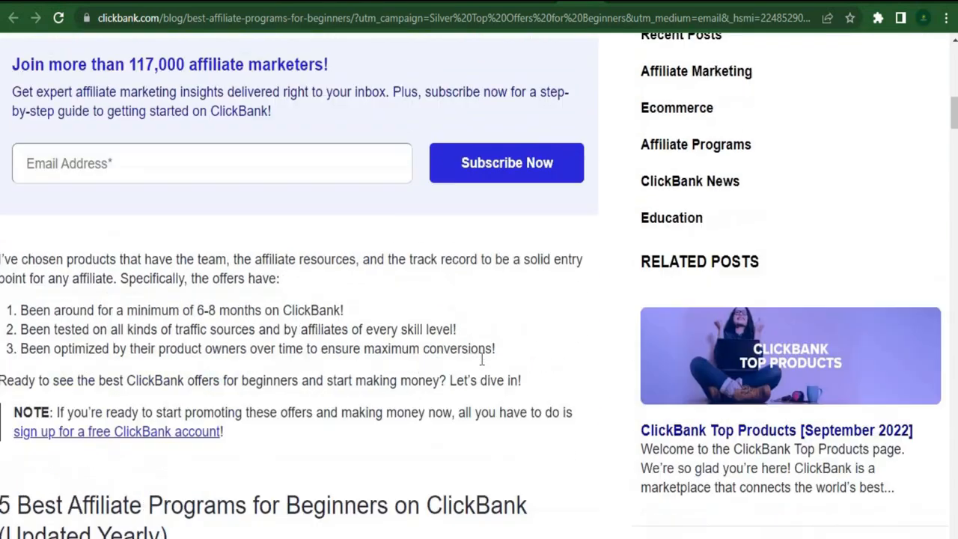
pyautogui.scroll(3)
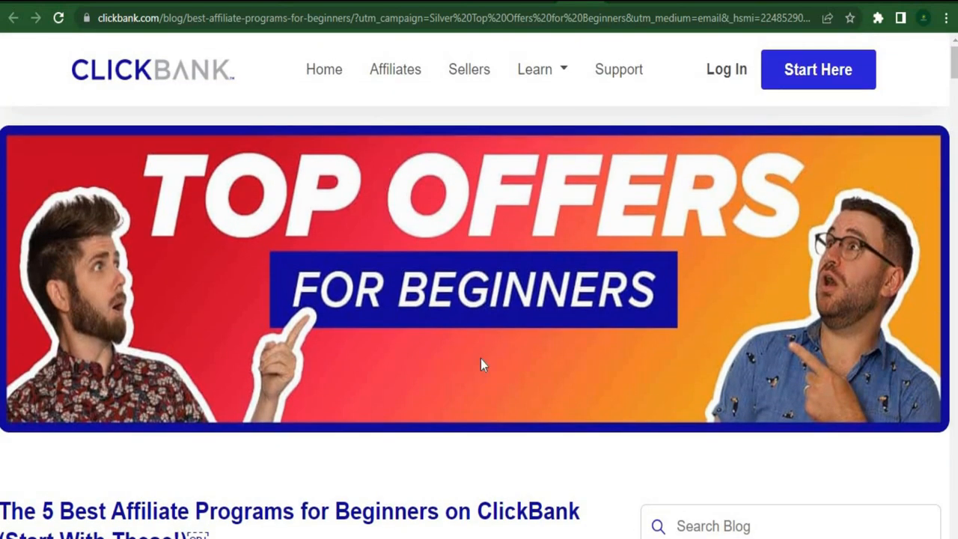
pyautogui.moveTo(541, 36)
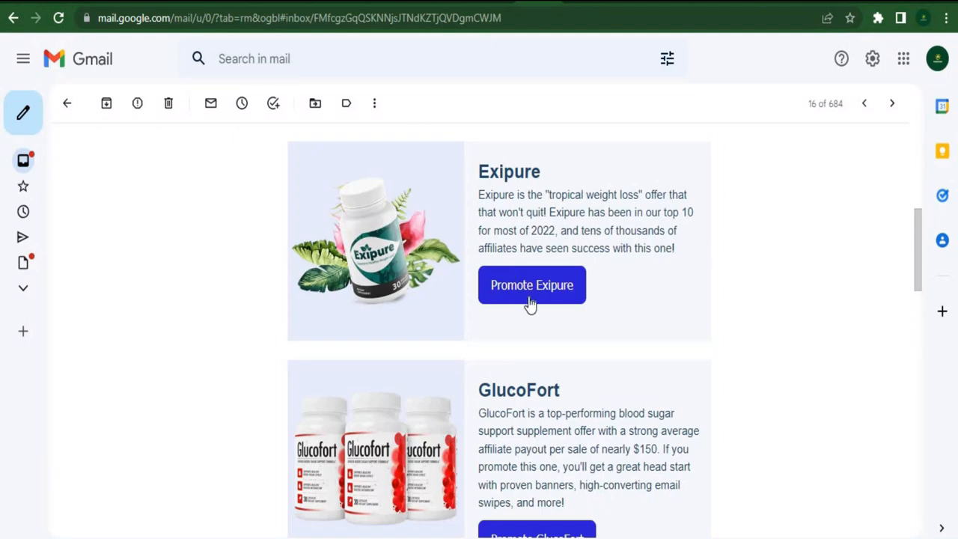
pyautogui.moveTo(590, 150)
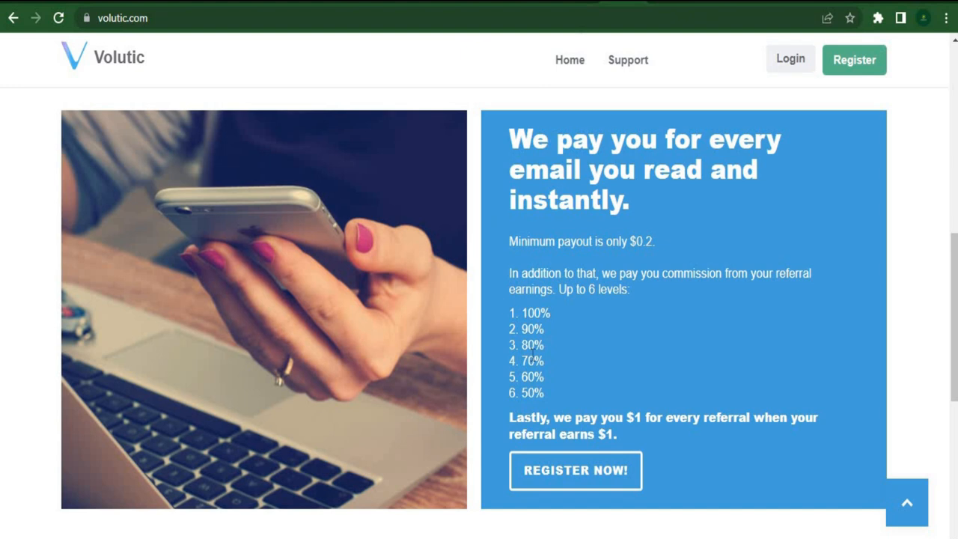
pyautogui.moveTo(541, 276)
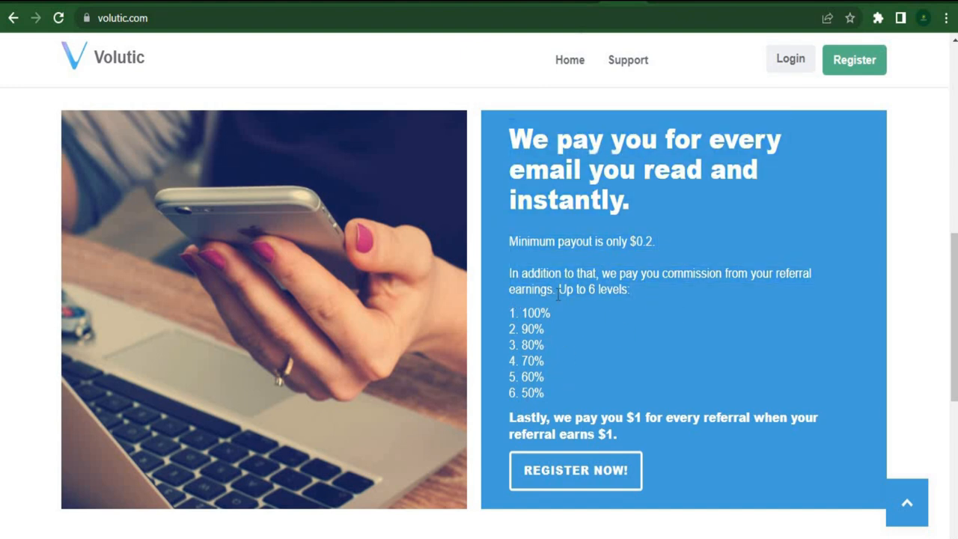
pyautogui.moveTo(580, 381)
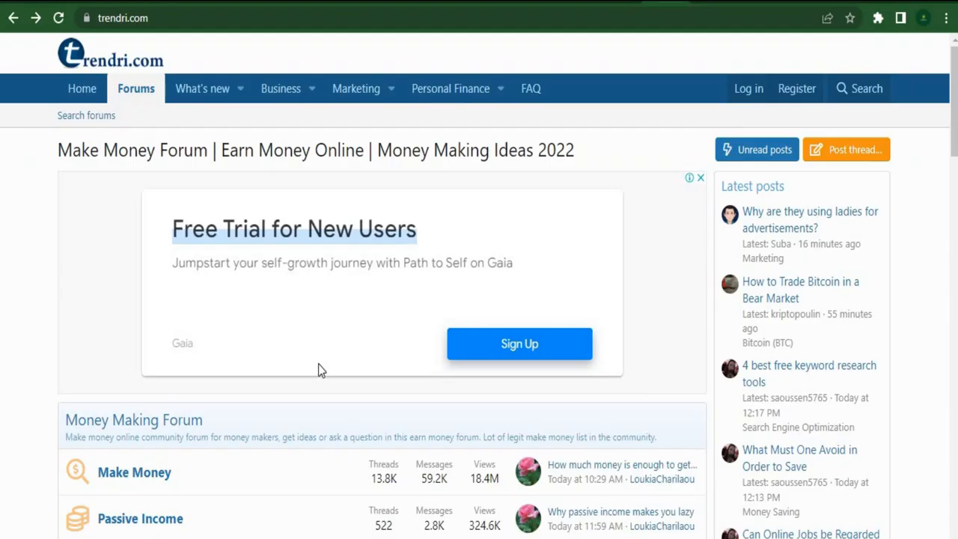
pyautogui.scroll(-3)
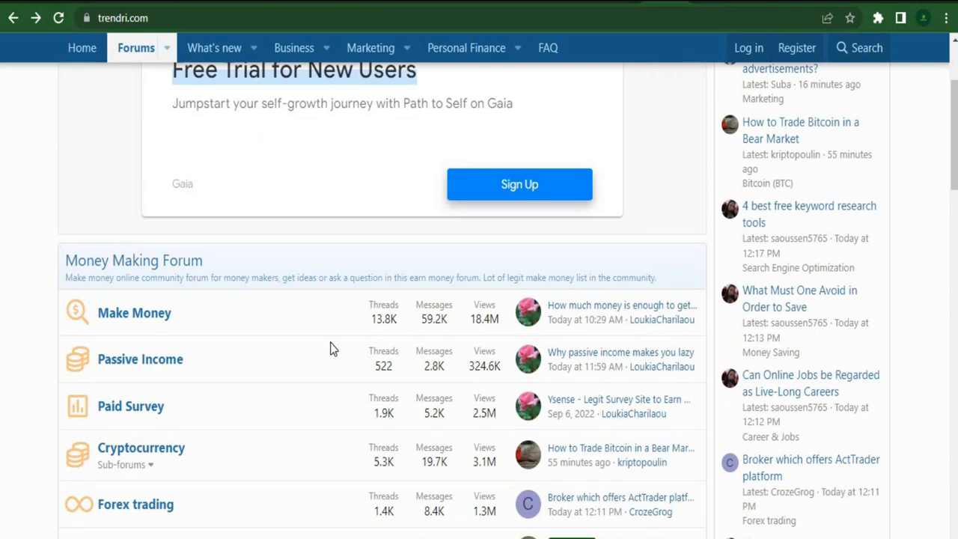
pyautogui.moveTo(326, 329)
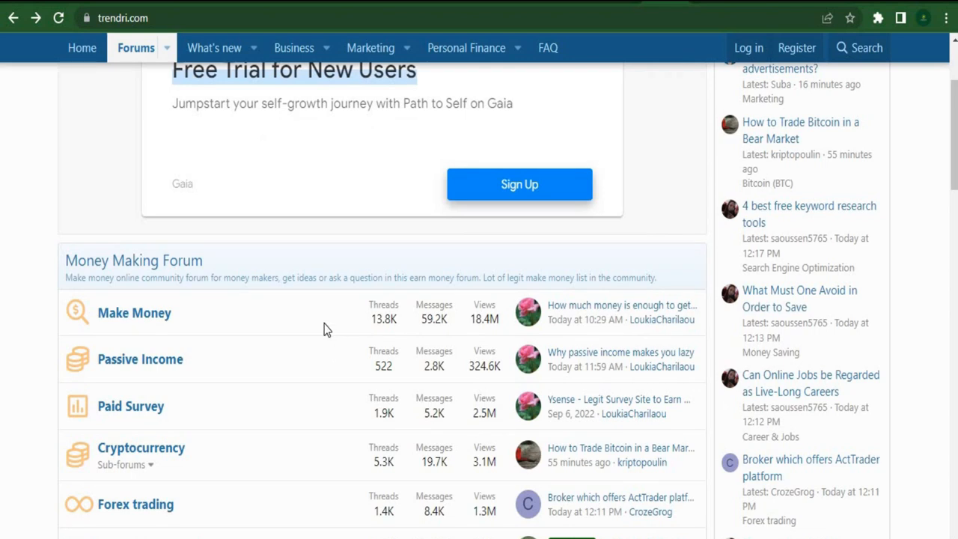
pyautogui.scroll(-3)
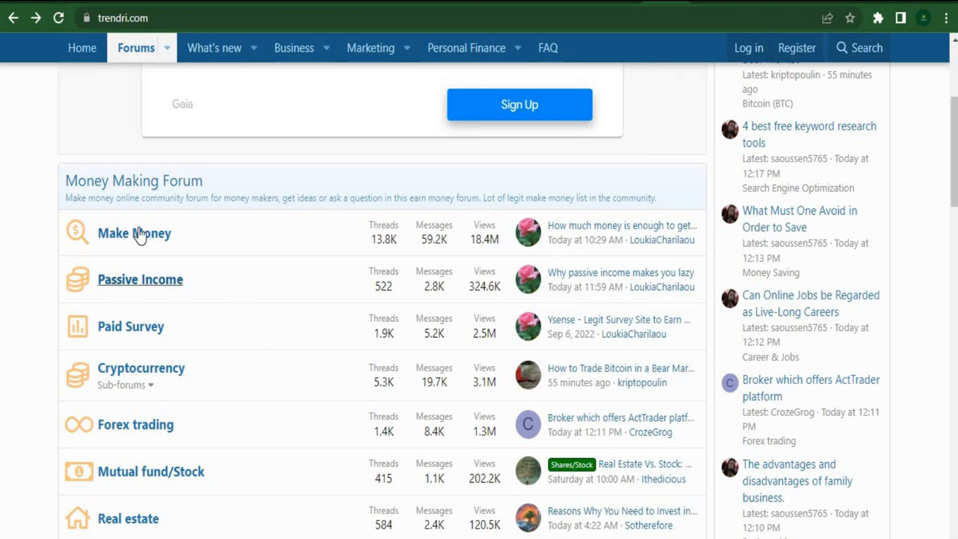
pyautogui.scroll(-3)
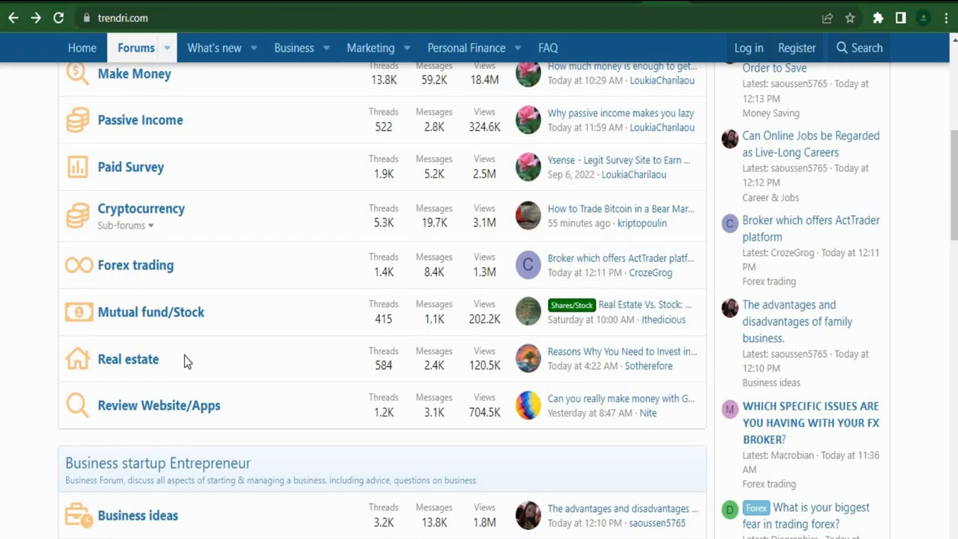
pyautogui.scroll(-3)
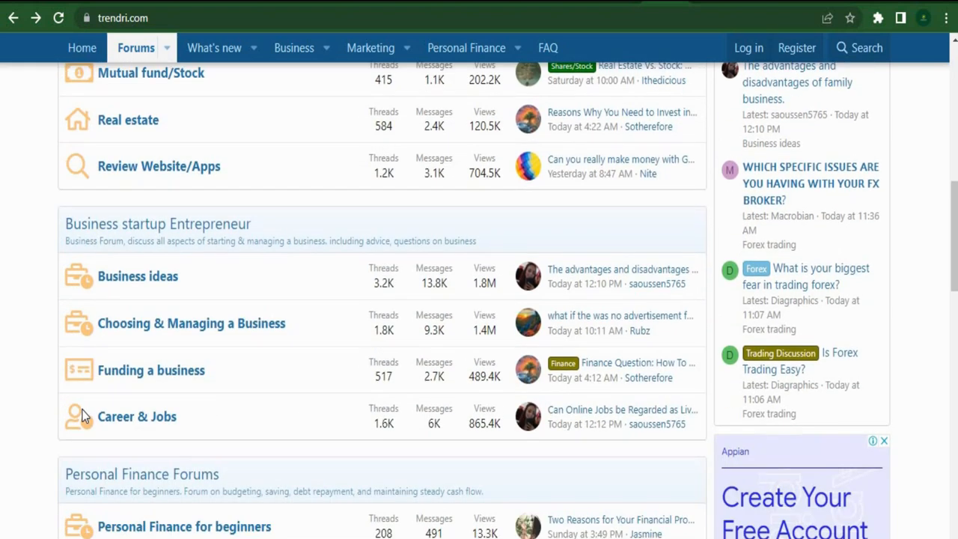
pyautogui.scroll(-3)
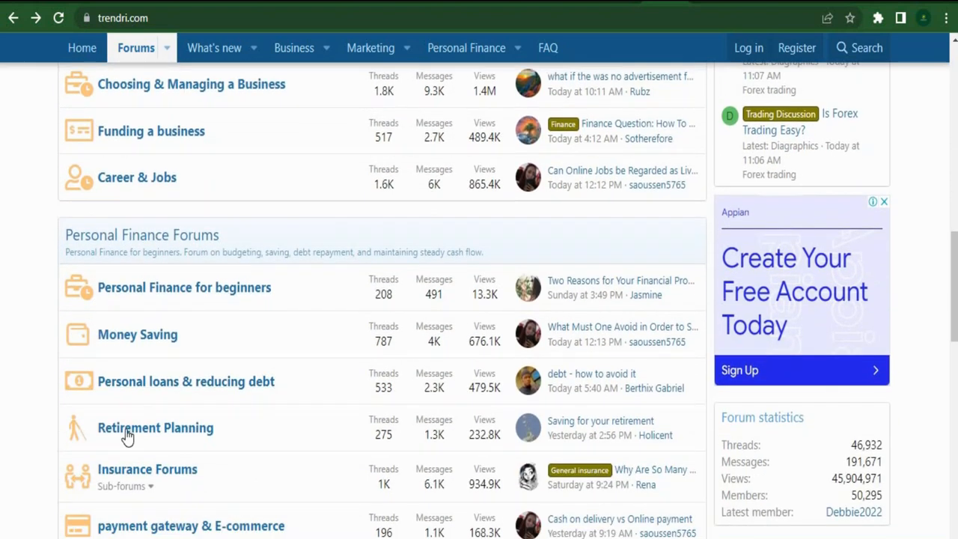
pyautogui.scroll(-3)
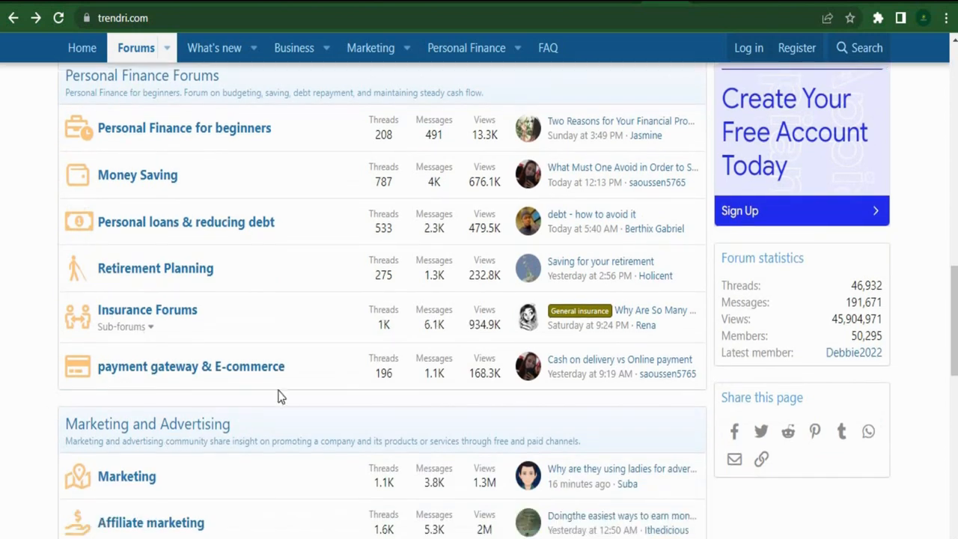
pyautogui.scroll(-3)
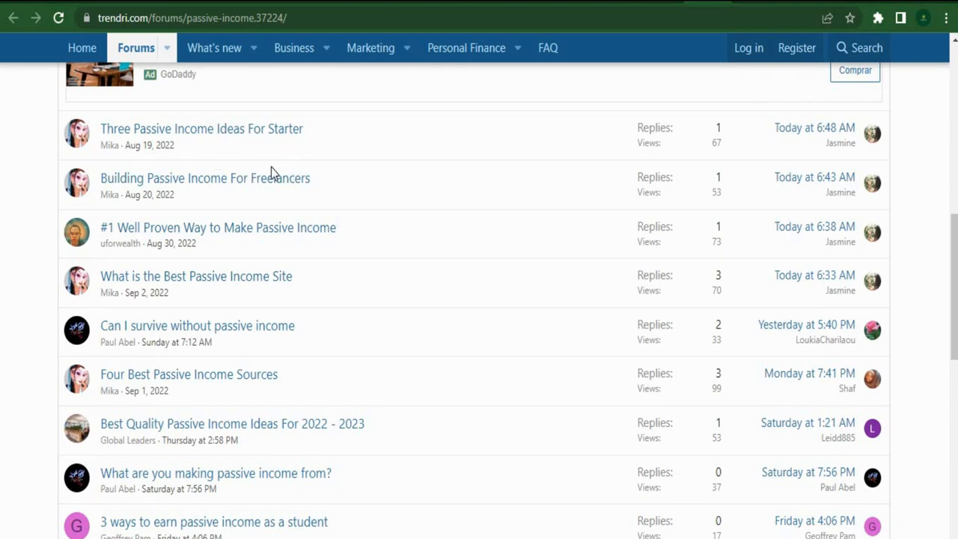
# Step: Scroll down and back up through the Volutic thread's earning rules and six-level referral percentages
pyautogui.scroll(-3)
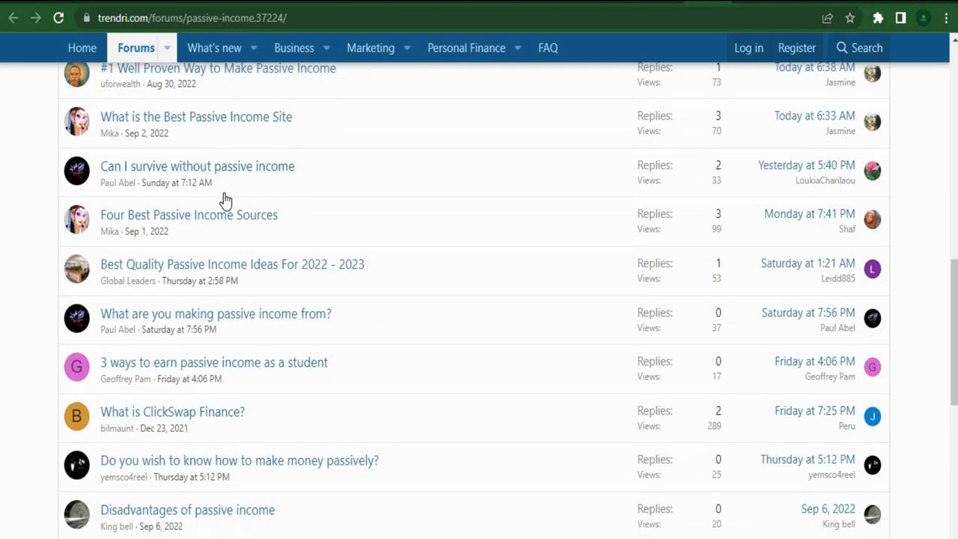
pyautogui.scroll(-3)
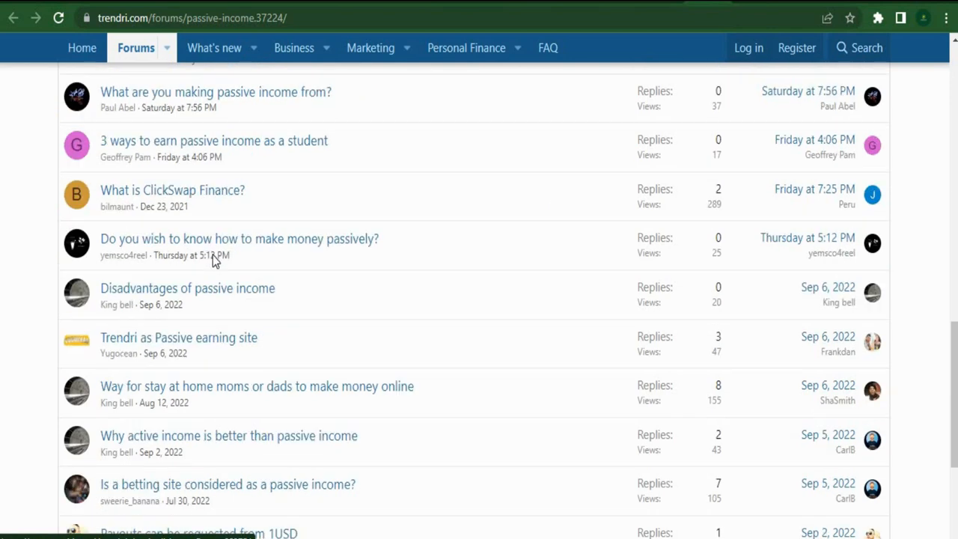
pyautogui.scroll(-3)
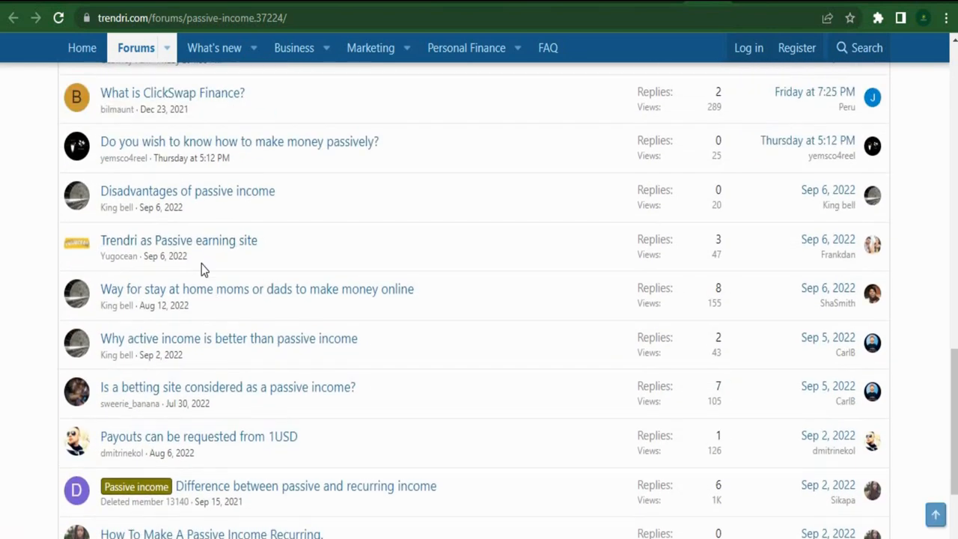
pyautogui.scroll(3)
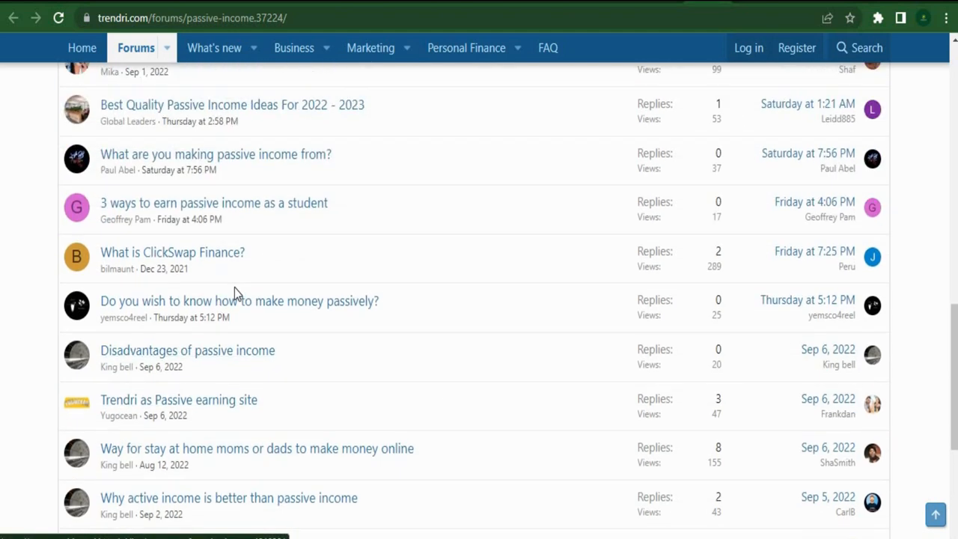
pyautogui.scroll(3)
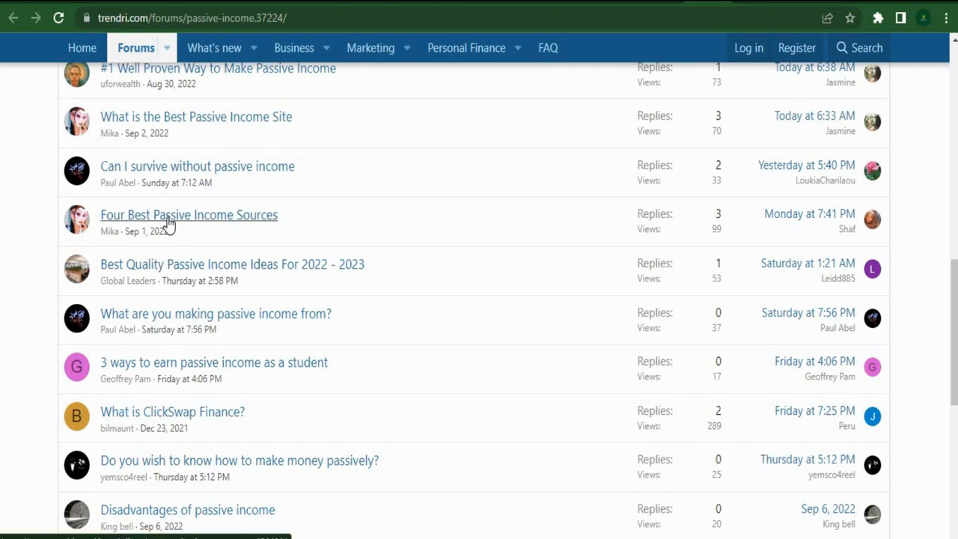
pyautogui.scroll(3)
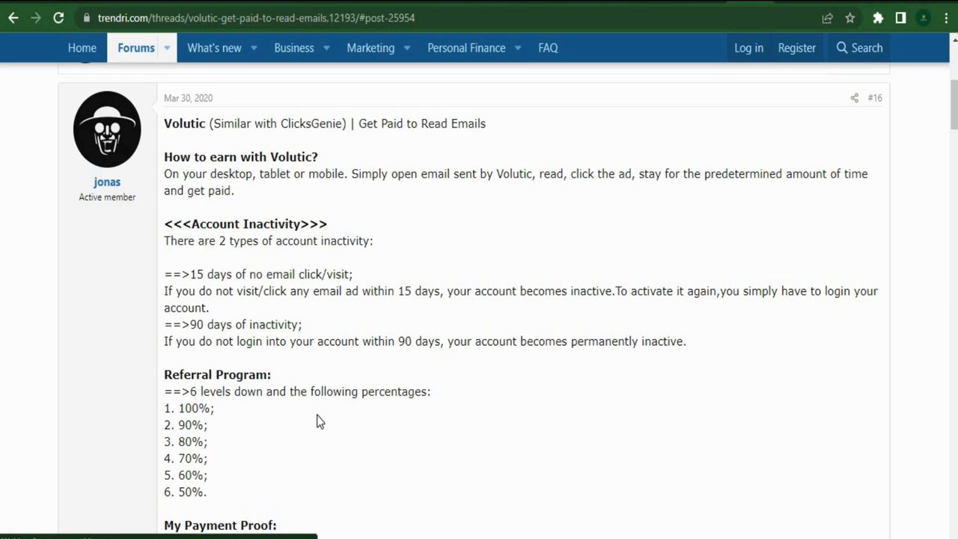
pyautogui.moveTo(320, 412)
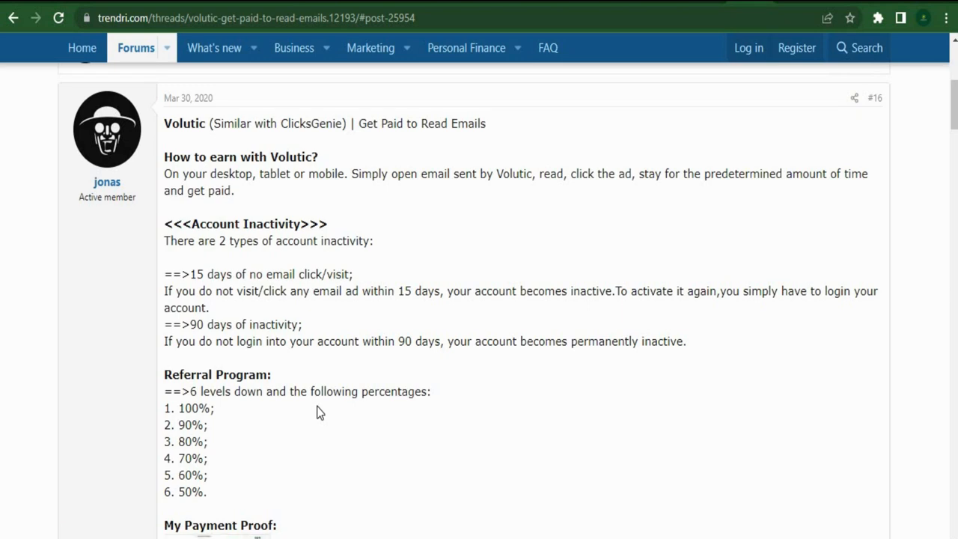
pyautogui.moveTo(167, 150)
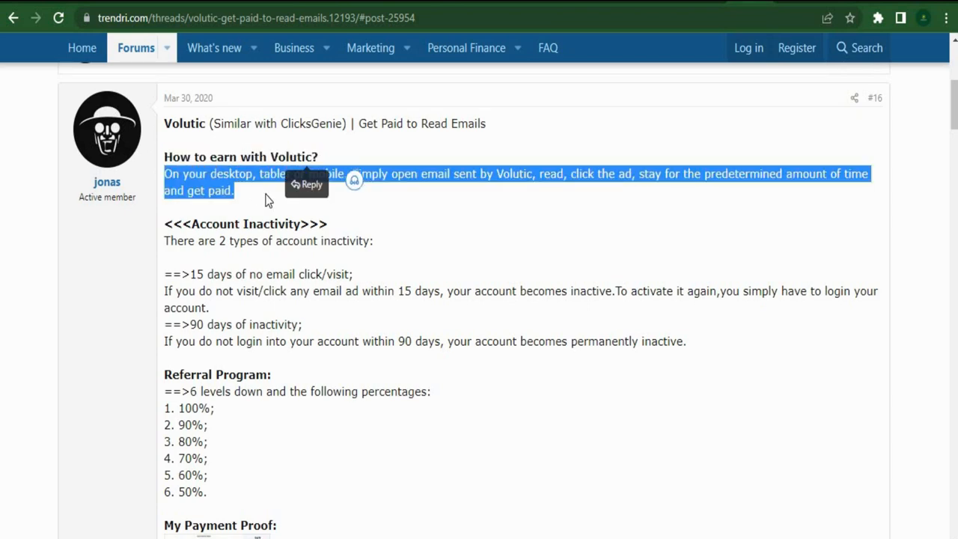
# Step: Read the Volutic post down through payment proof, payout options and registration banner
pyautogui.click(217, 279)
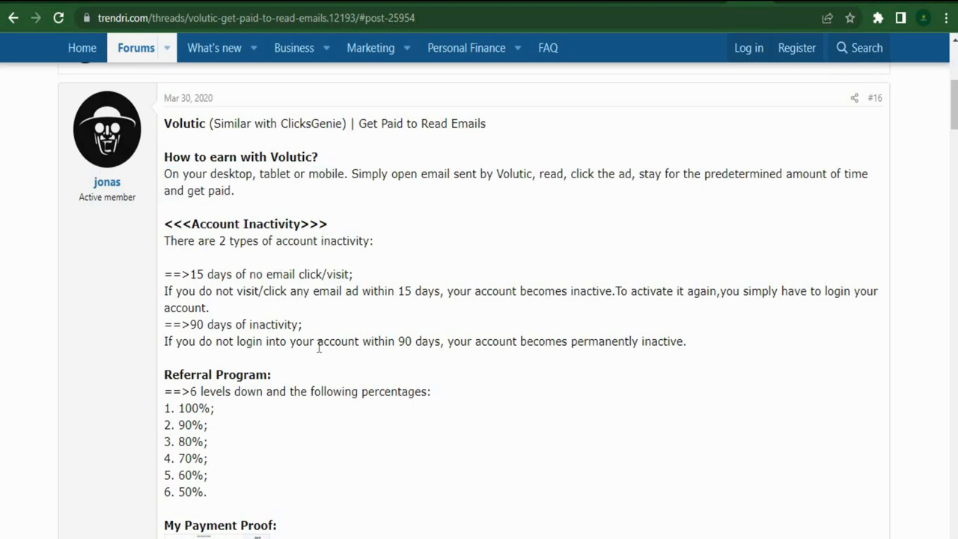
pyautogui.scroll(-3)
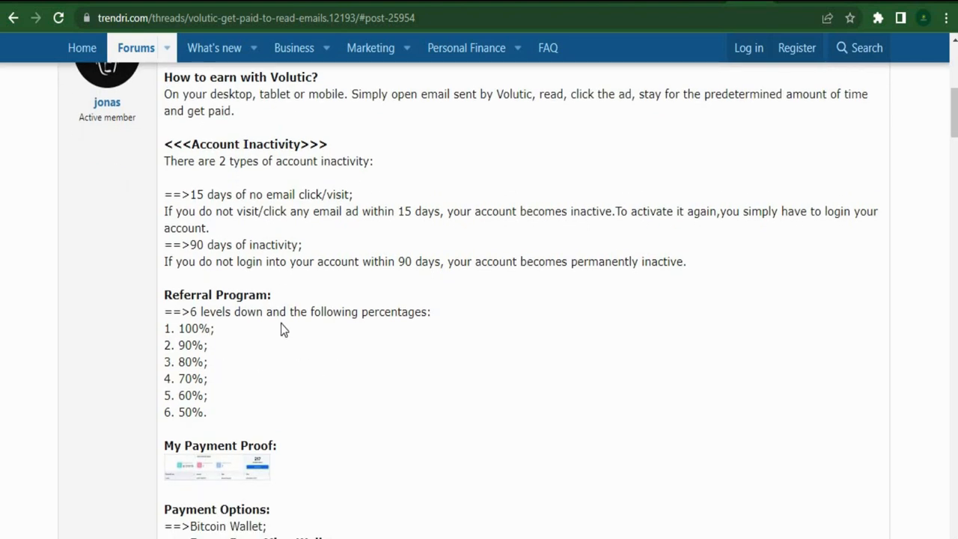
pyautogui.scroll(-3)
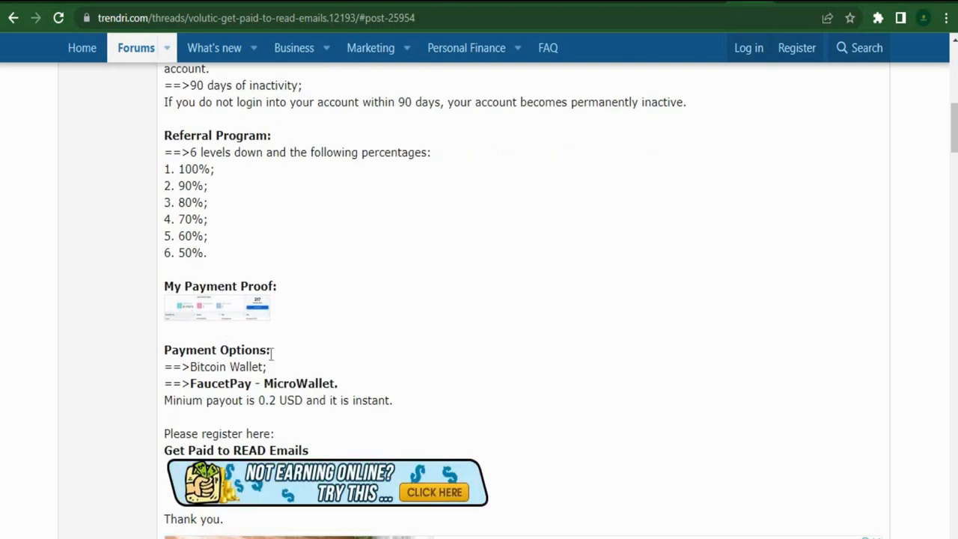
pyautogui.scroll(-3)
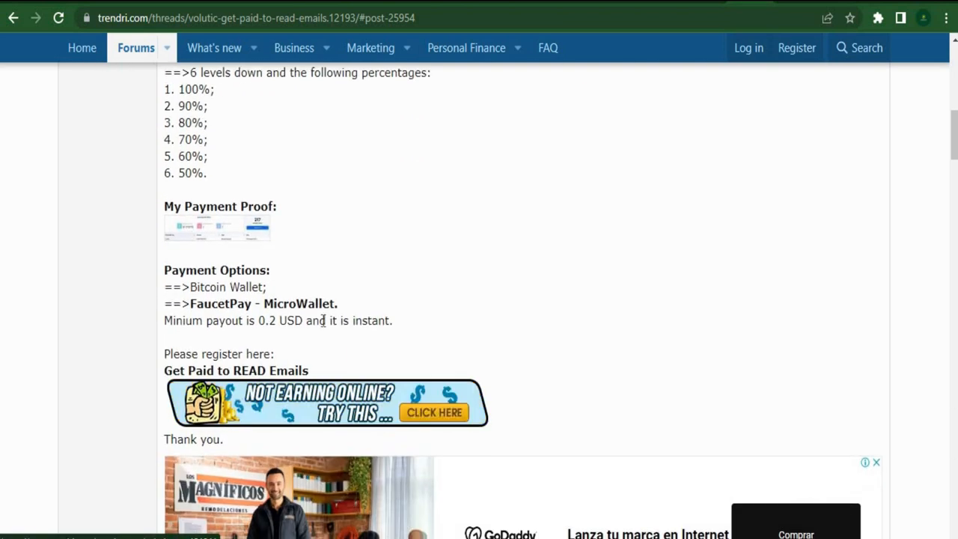
pyautogui.scroll(-3)
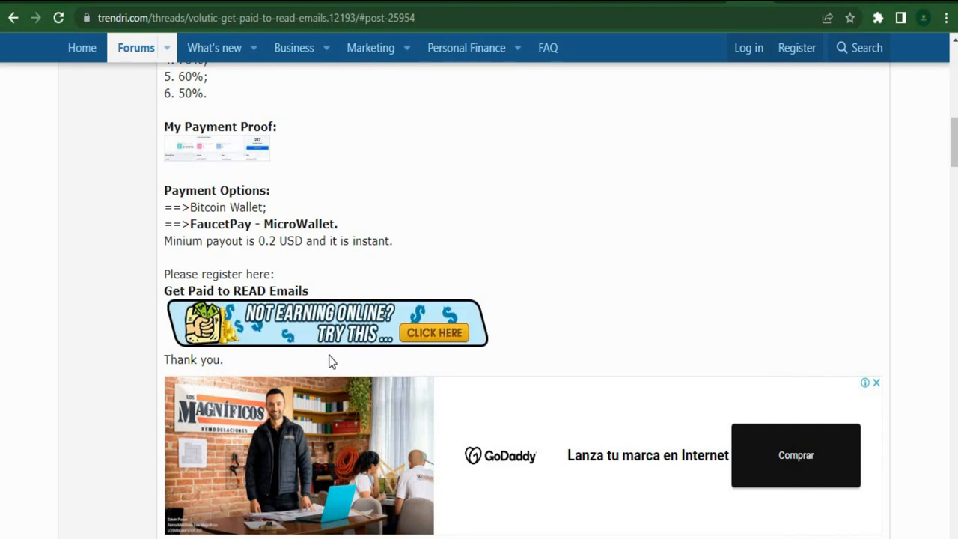
pyautogui.moveTo(434, 333)
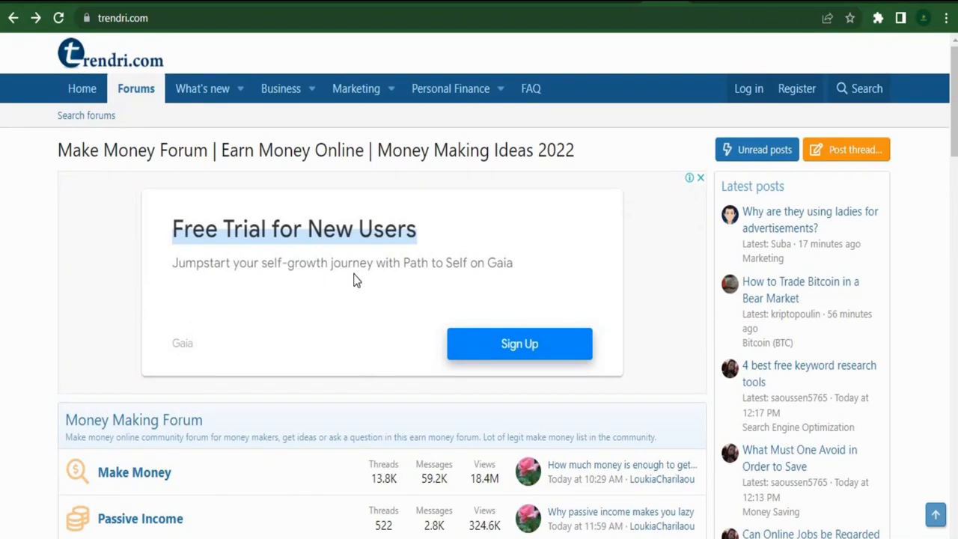
pyautogui.moveTo(661, 248)
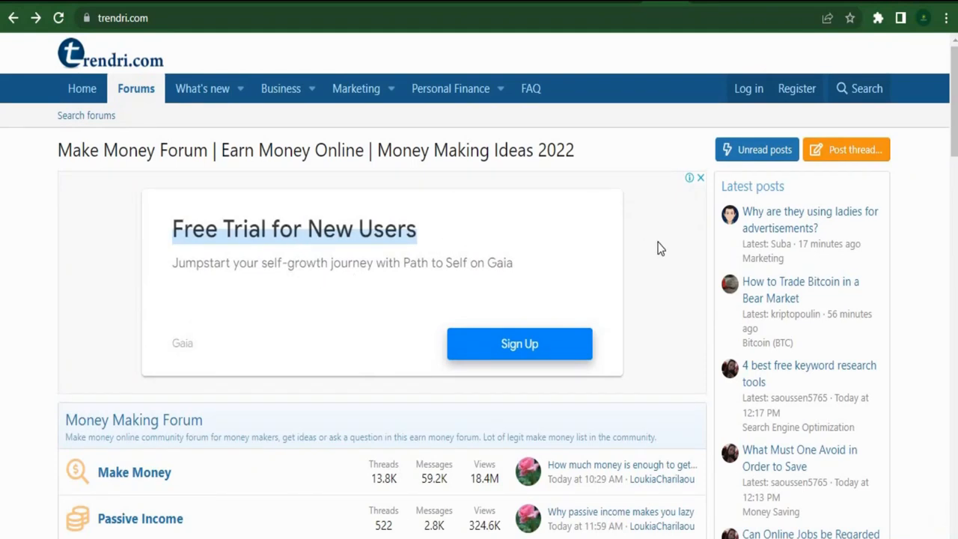